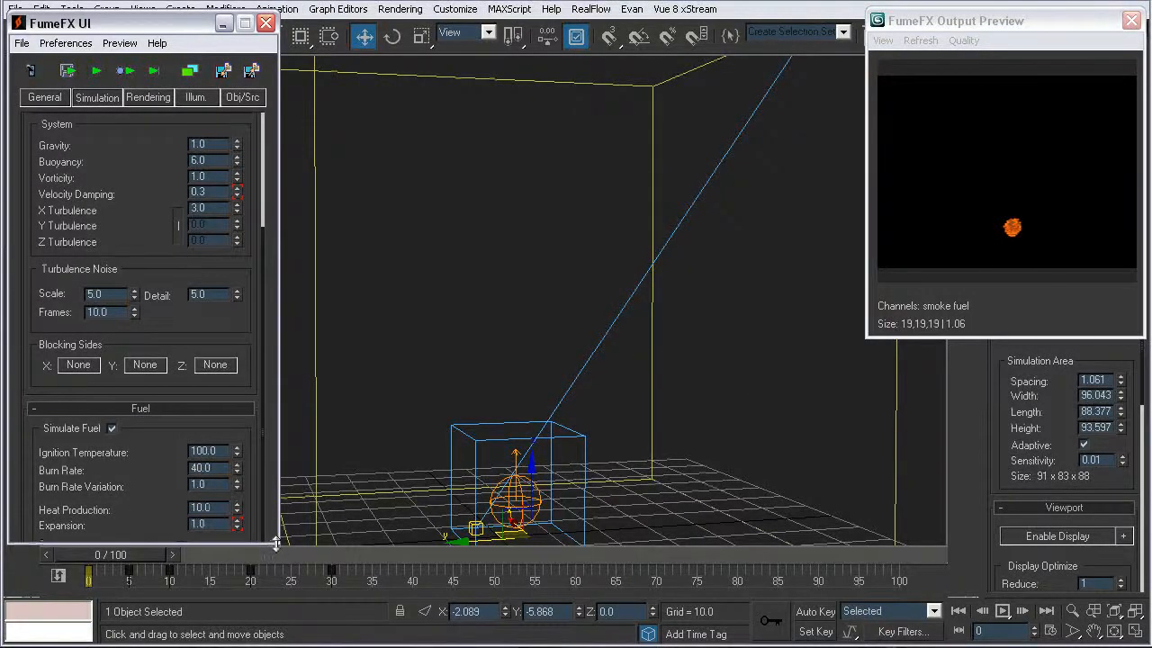
mouse_move(357, 432)
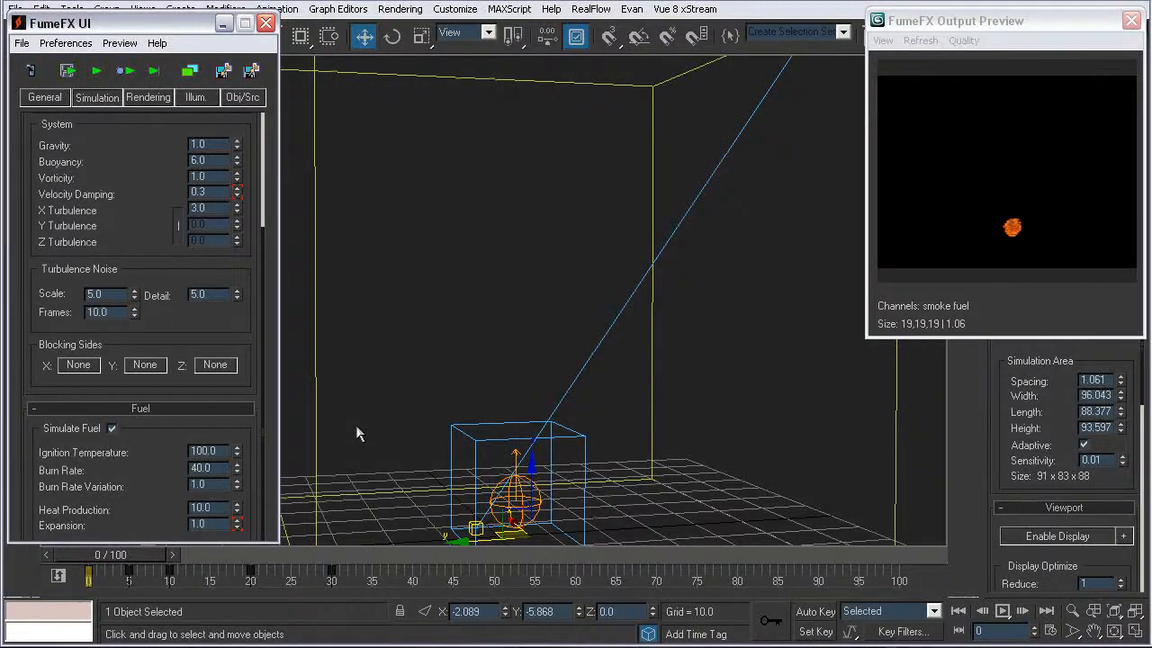
Place the FumeFX Output Preview beside the viewport and scrub the smoke simulation between frames 79 and 32
drag(954, 20, 765, 99)
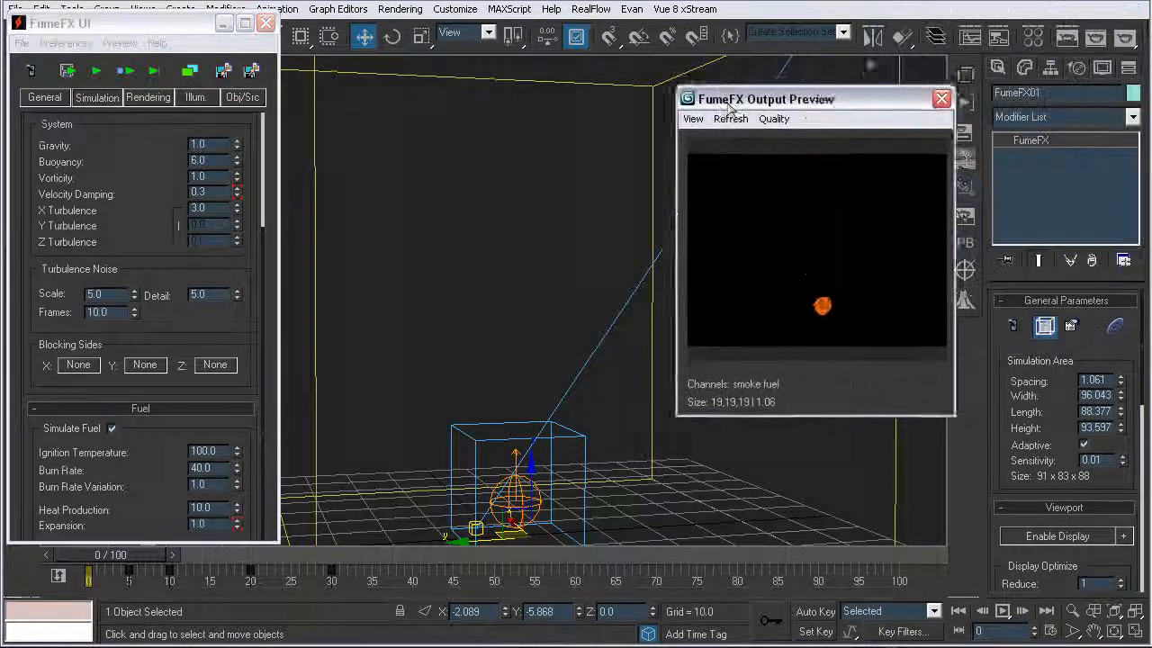
drag(765, 99, 743, 75)
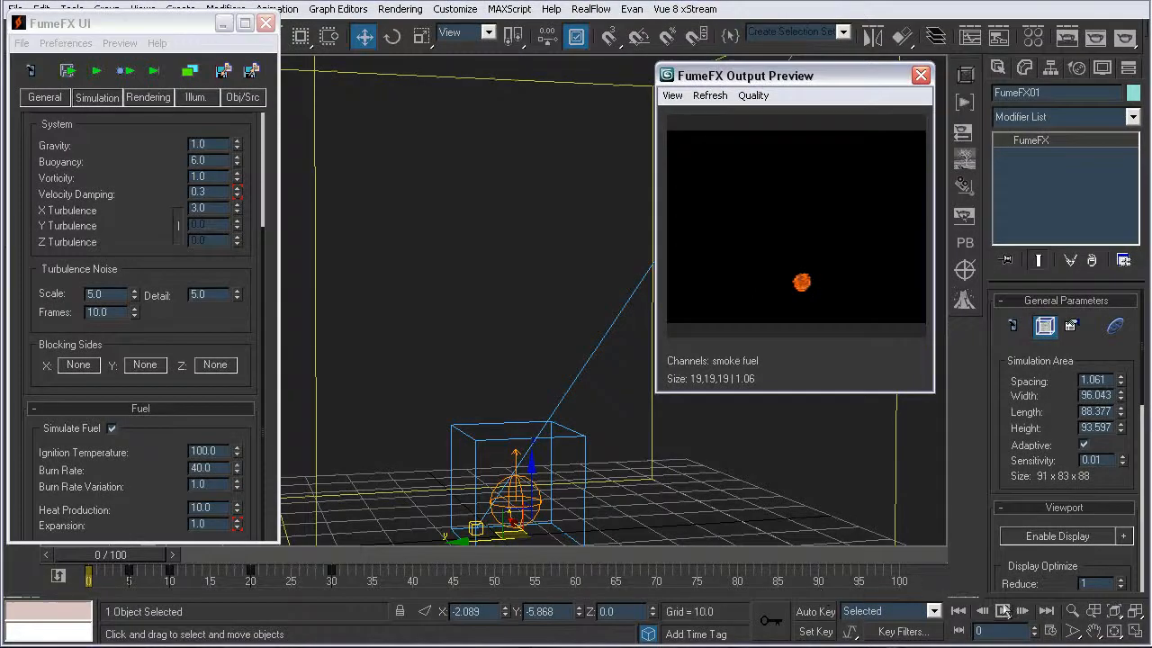
click(1003, 611)
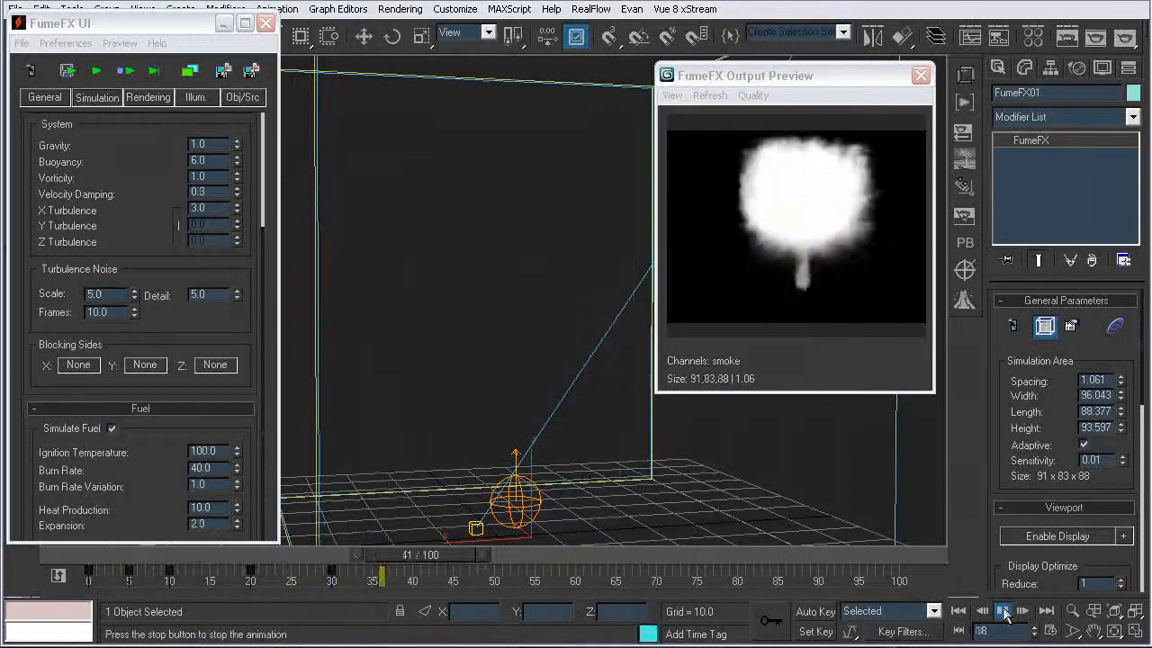
drag(387, 555, 720, 554)
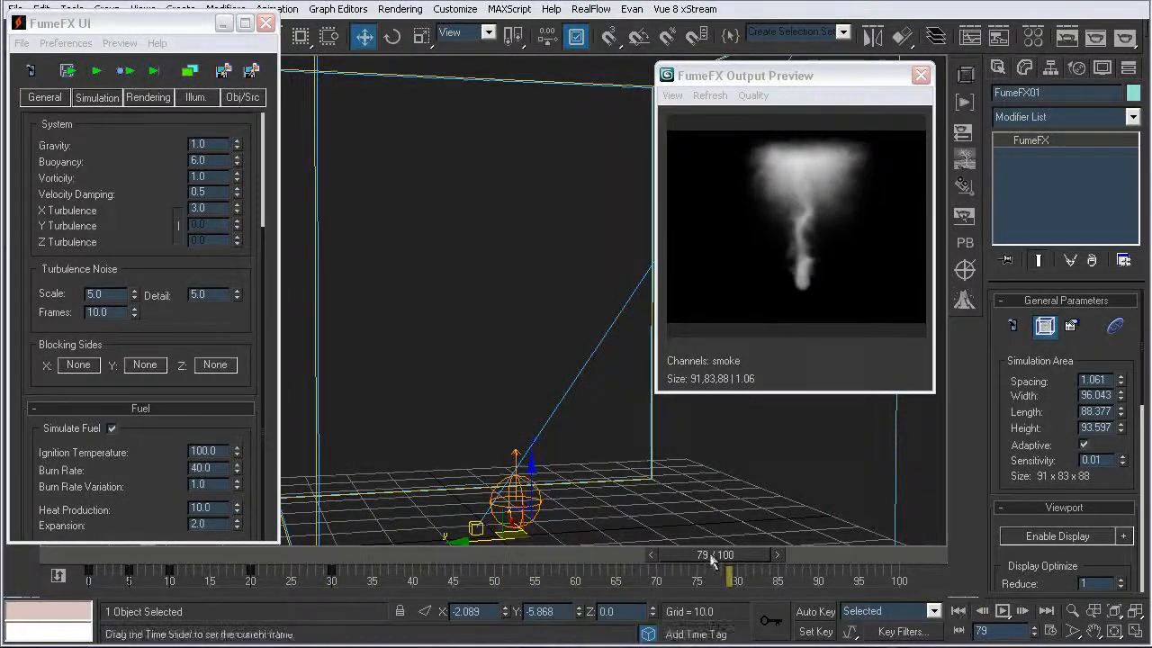
drag(710, 562, 333, 562)
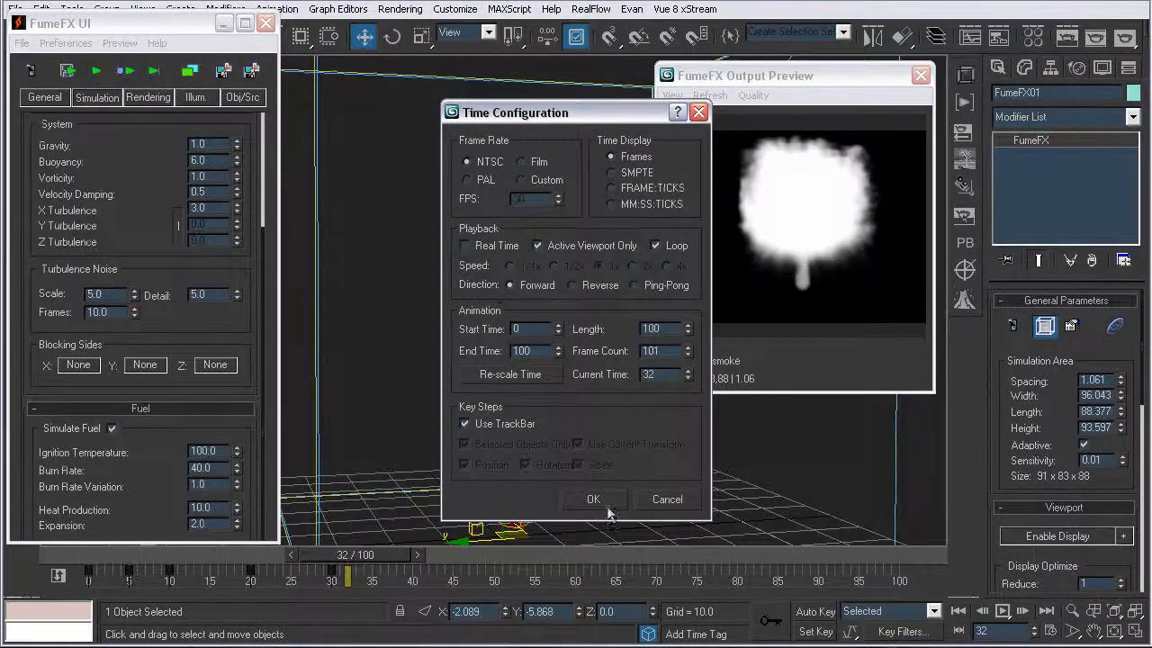
Close Time Configuration, replay the explosion, step through its frames and return to frame 0
click(593, 499)
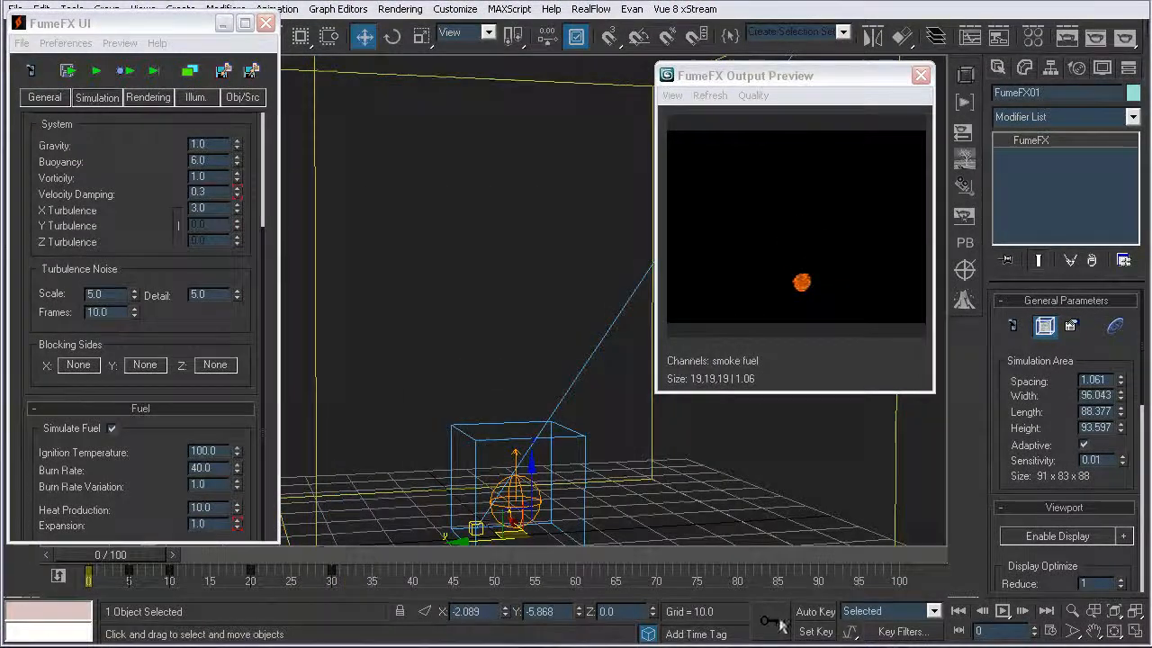
click(1003, 610)
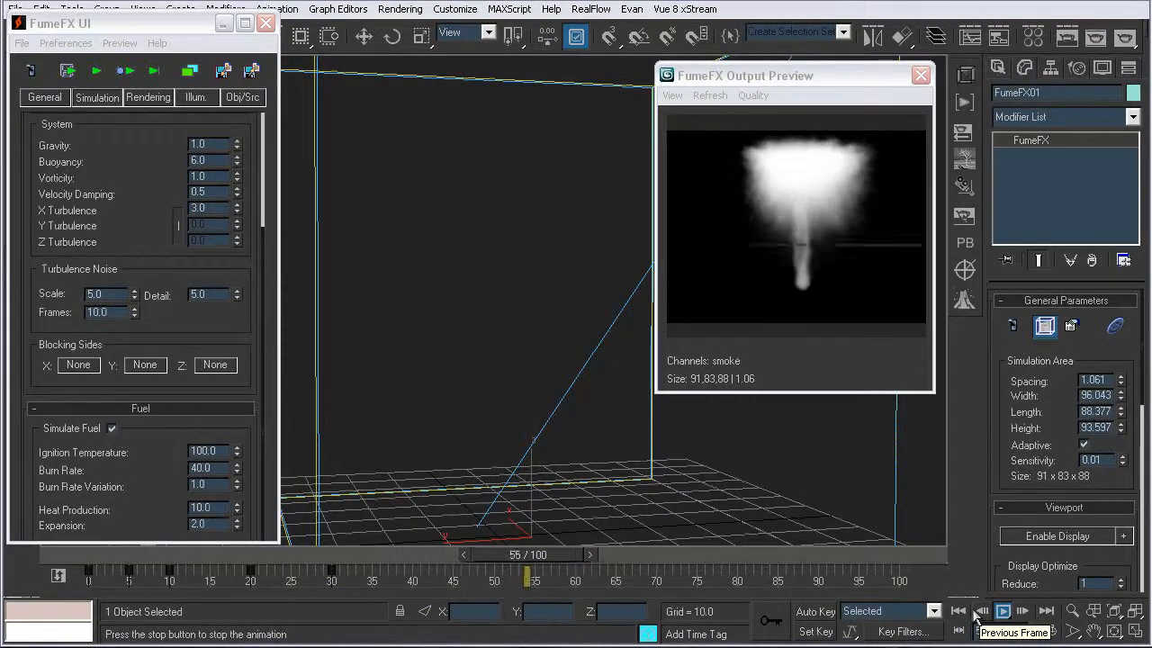
click(1003, 611)
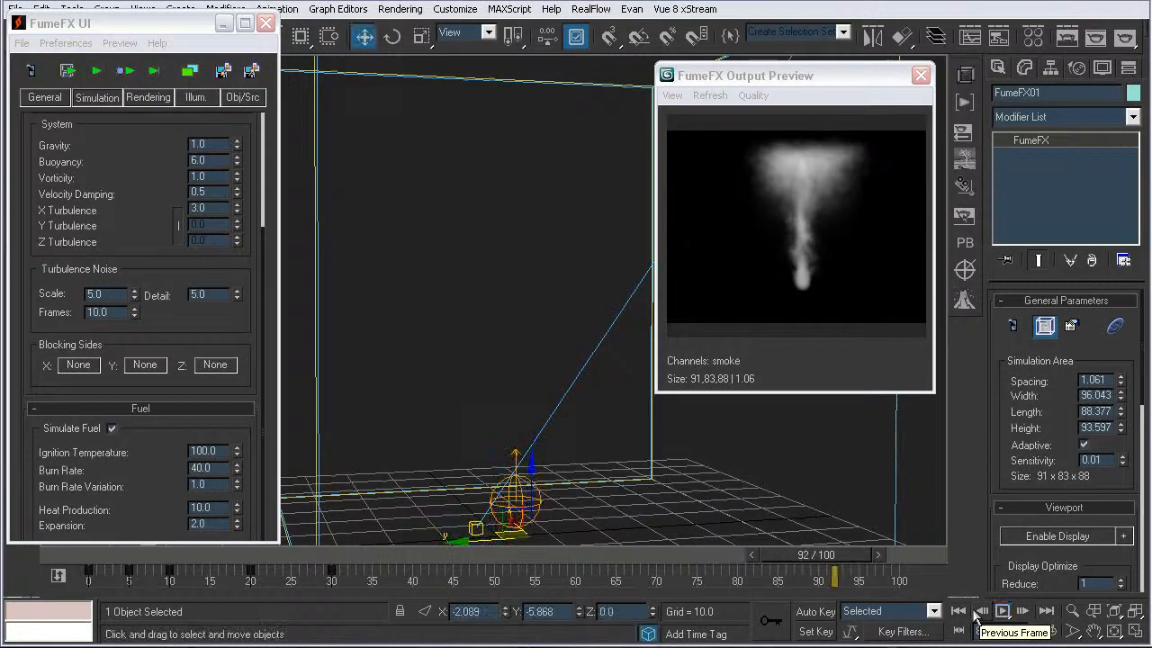
click(980, 611)
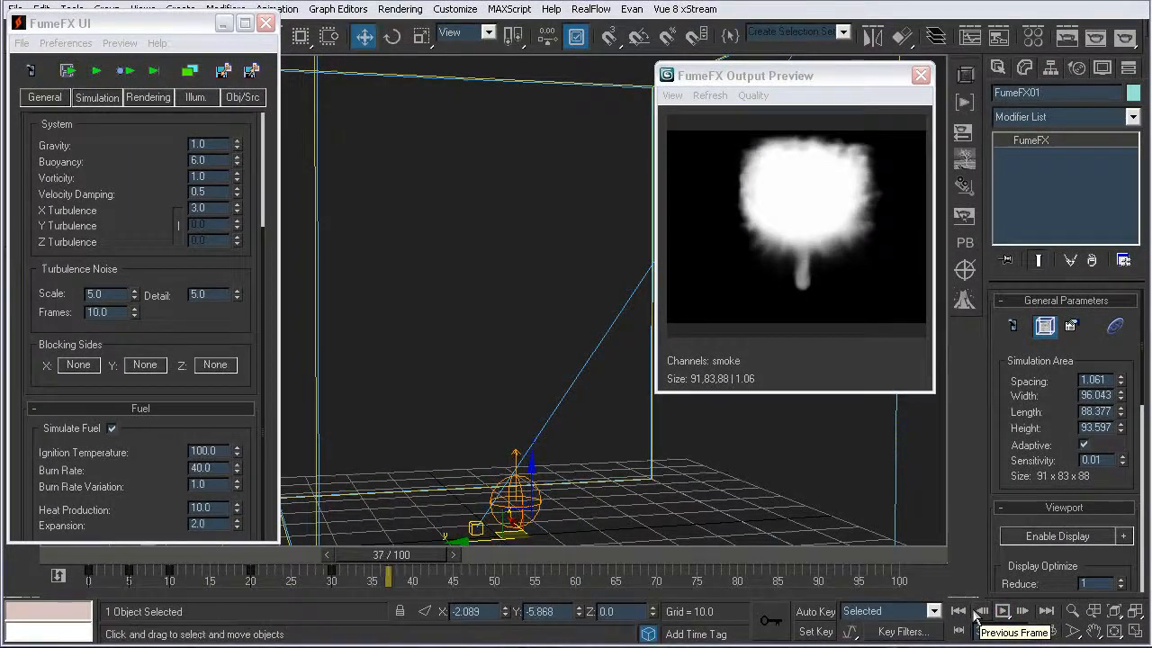
click(981, 611)
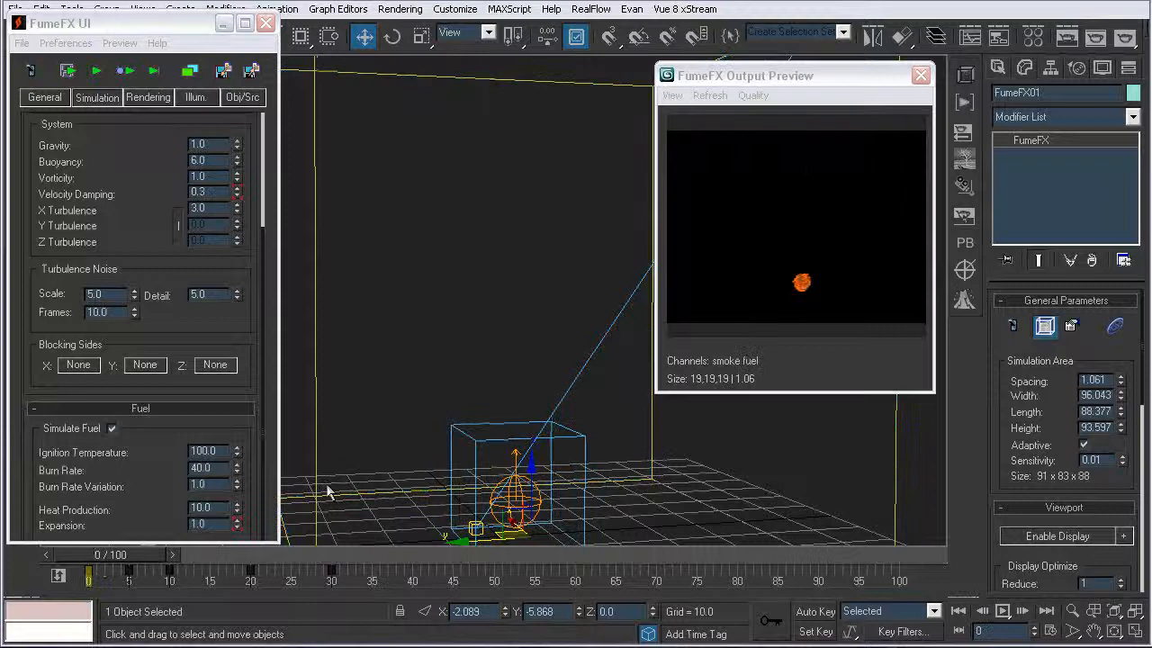
Move the Output Preview out of the way and scroll the FumeFX UI down to the Fuel settings
drag(794, 76, 851, 54)
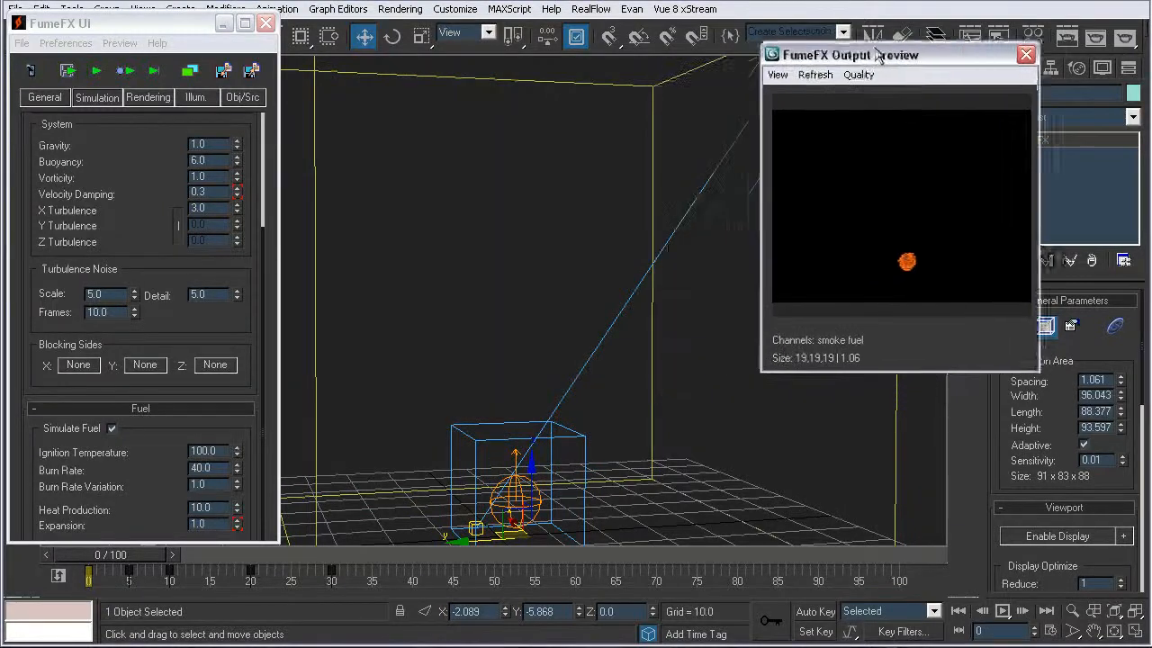
drag(846, 55, 950, 36)
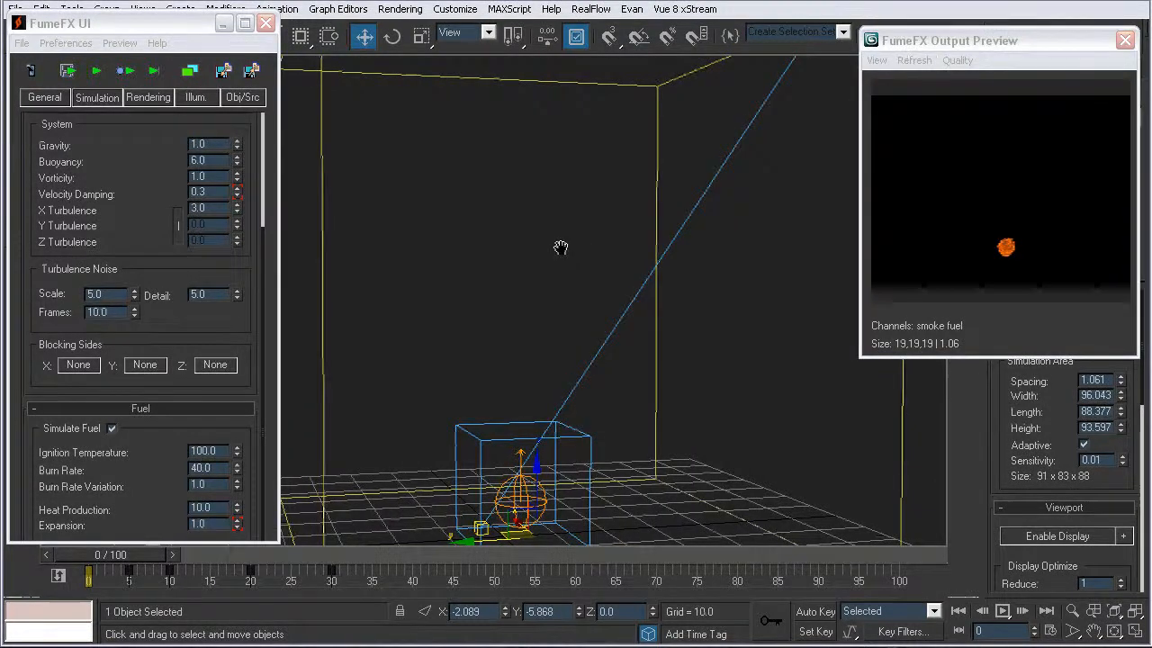
scroll(down, 3)
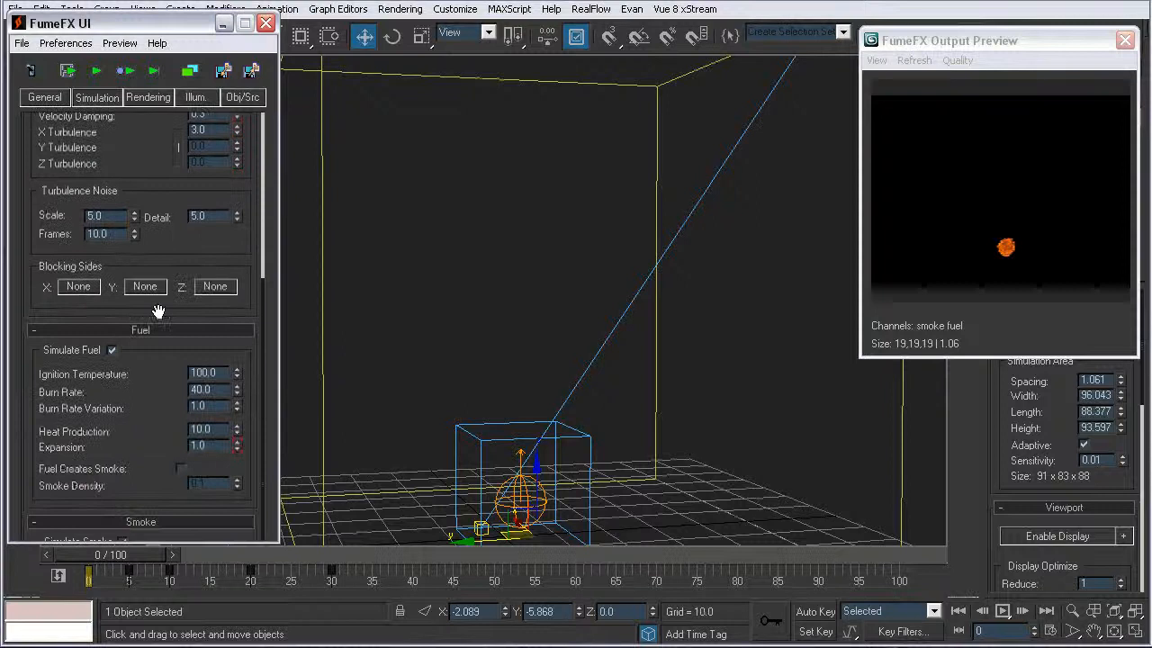
scroll(down, 3)
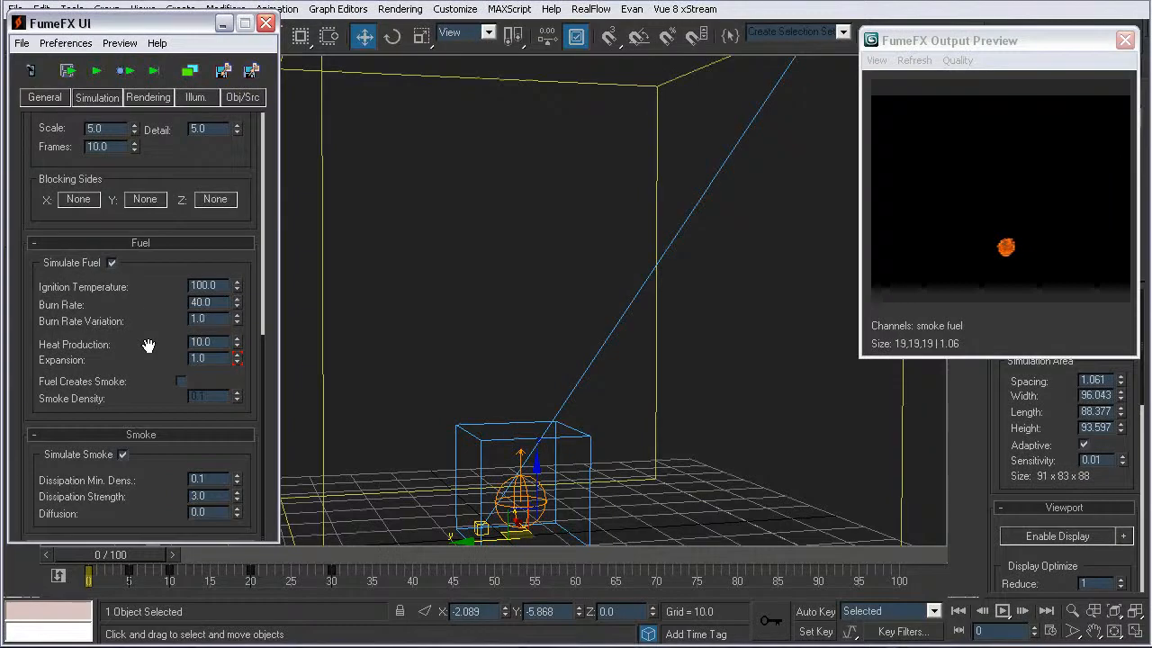
mouse_move(149, 331)
text(6)
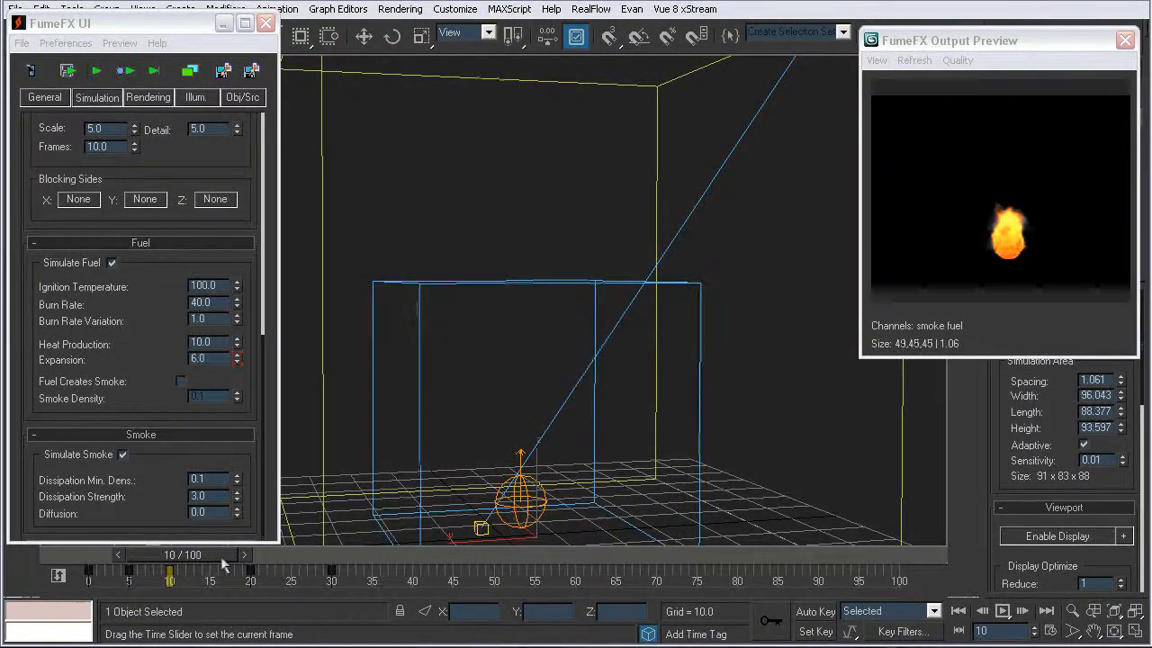
Scrub to frames 20 and 14 to check the Expansion transition, then move the slider again
drag(169, 569, 248, 569)
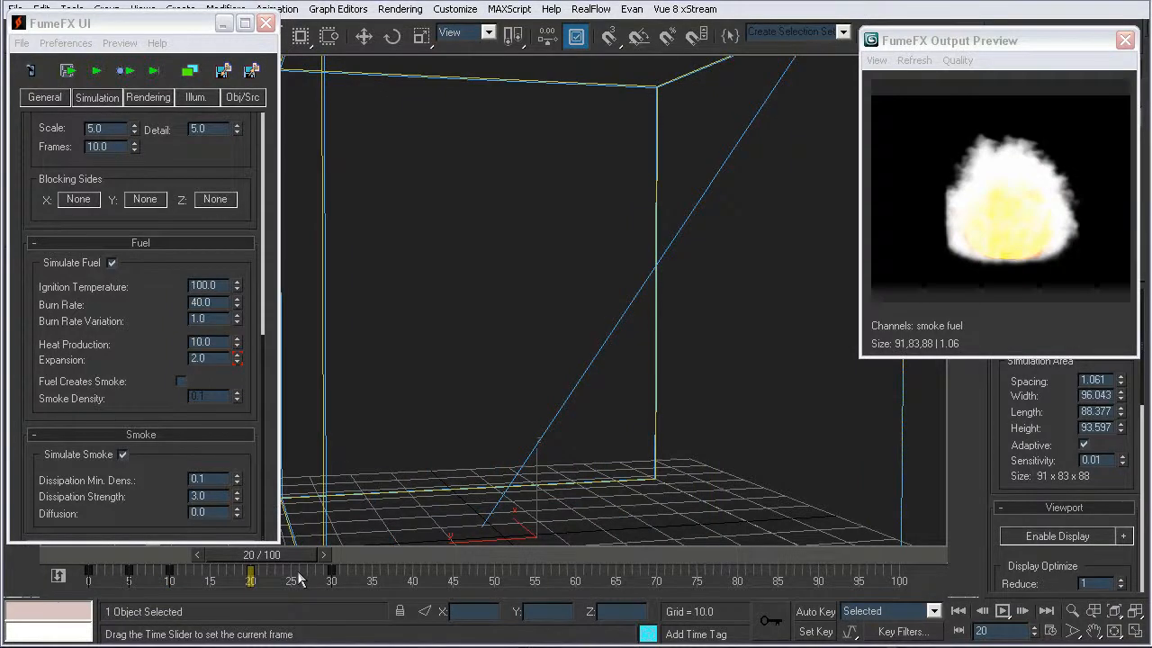
drag(250, 571, 198, 572)
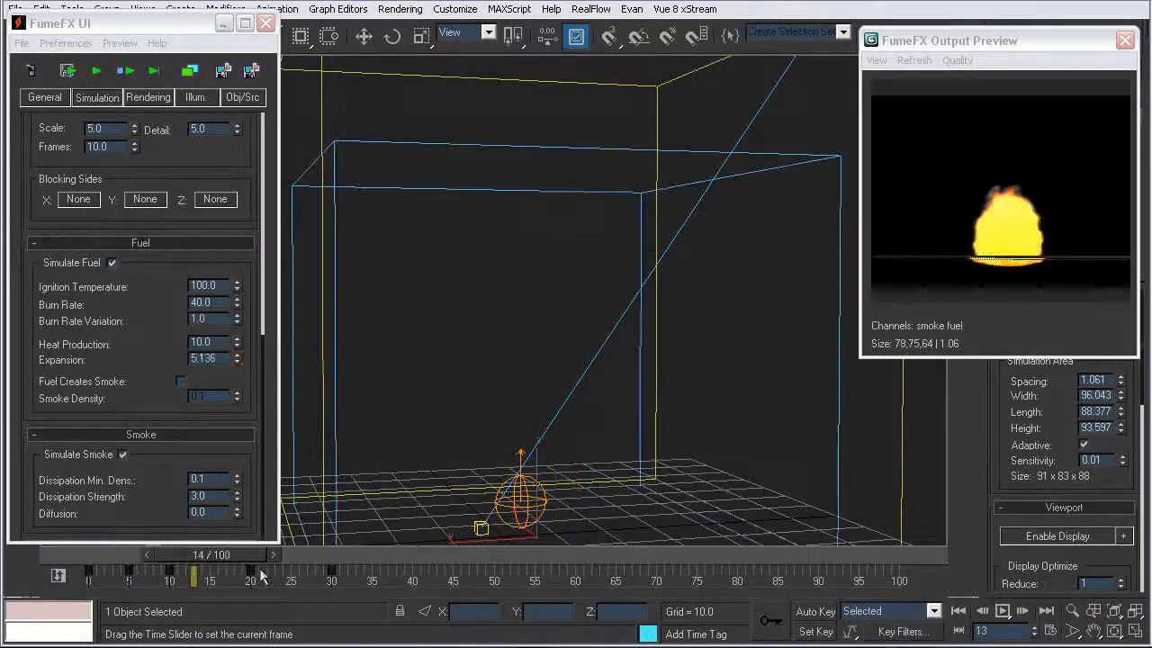
drag(193, 570, 351, 570)
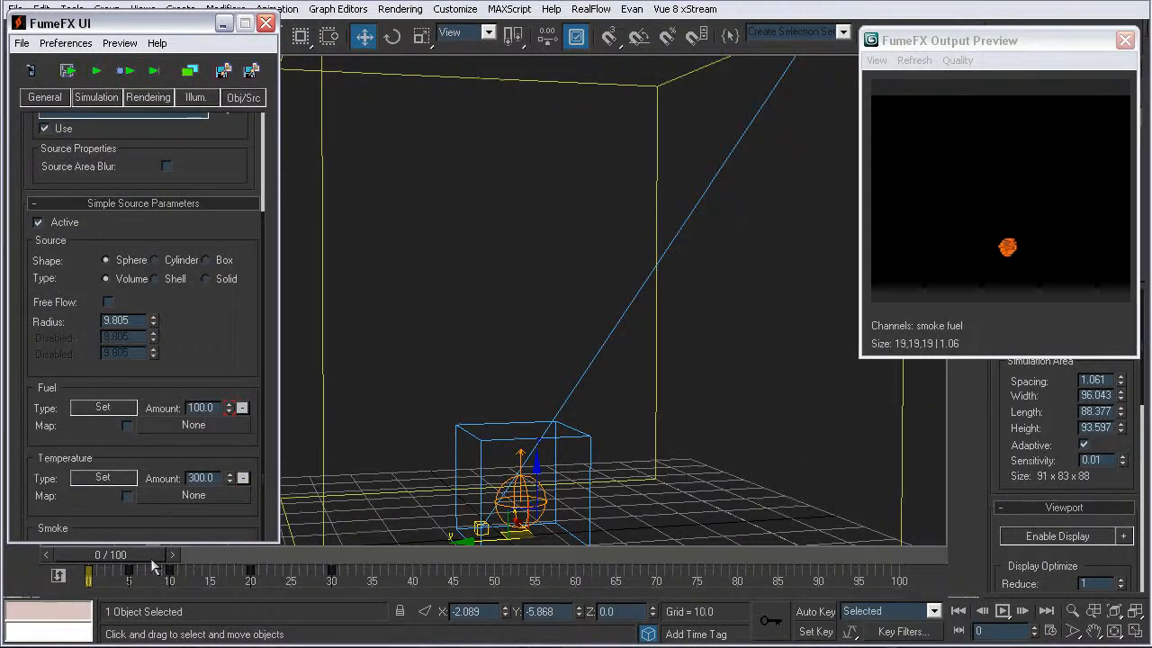
click(214, 554)
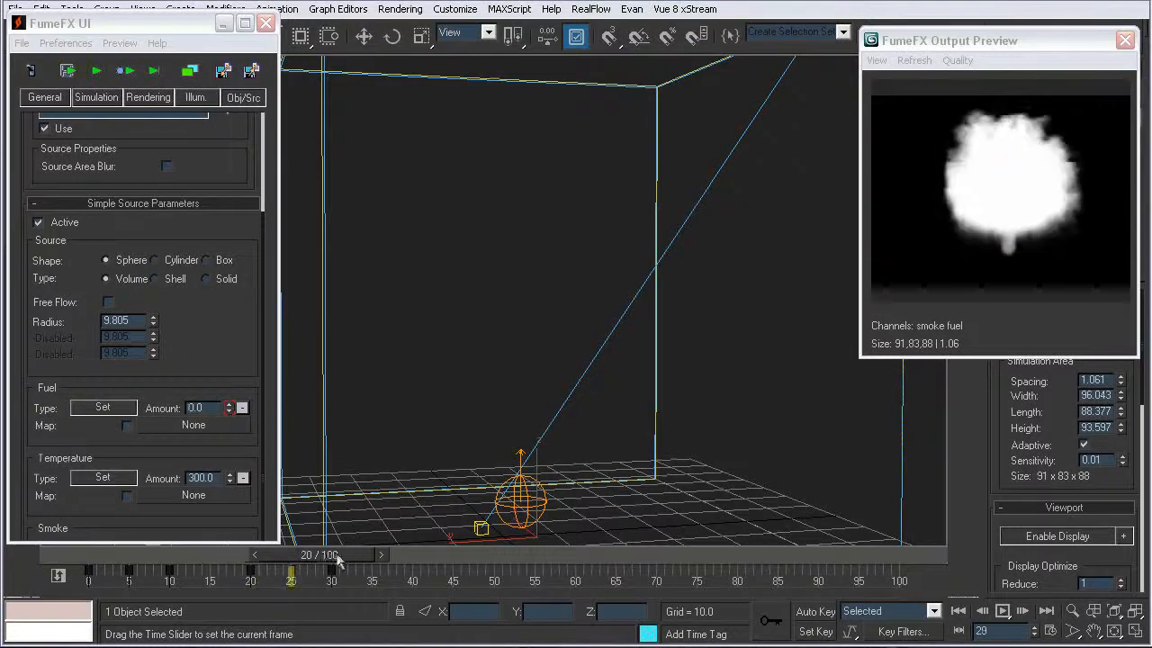
drag(293, 564, 333, 565)
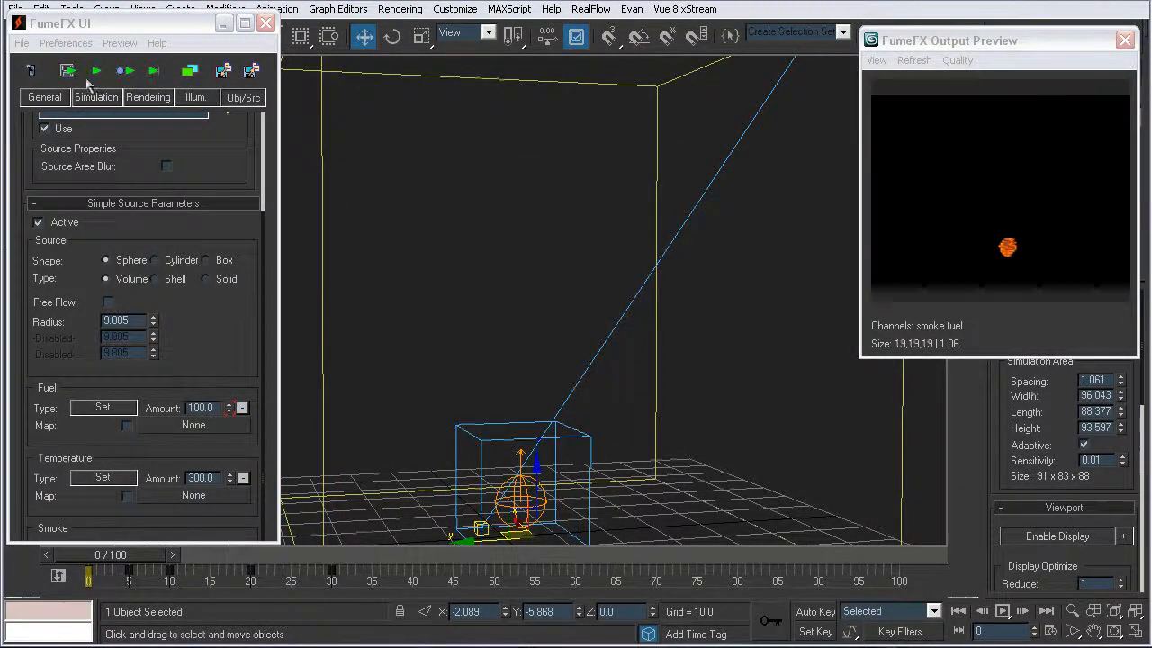
Open the FumeFX Simulation settings for Velocity Damping 0.3 and set the time slider to frame 19
click(96, 98)
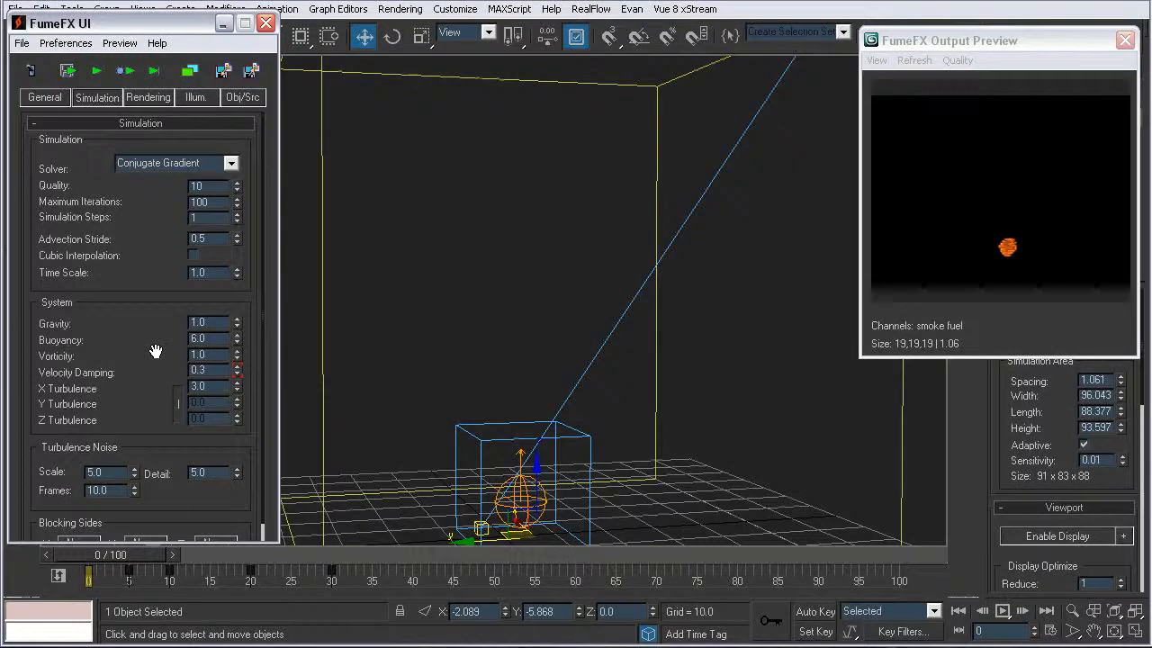
scroll(down, 3)
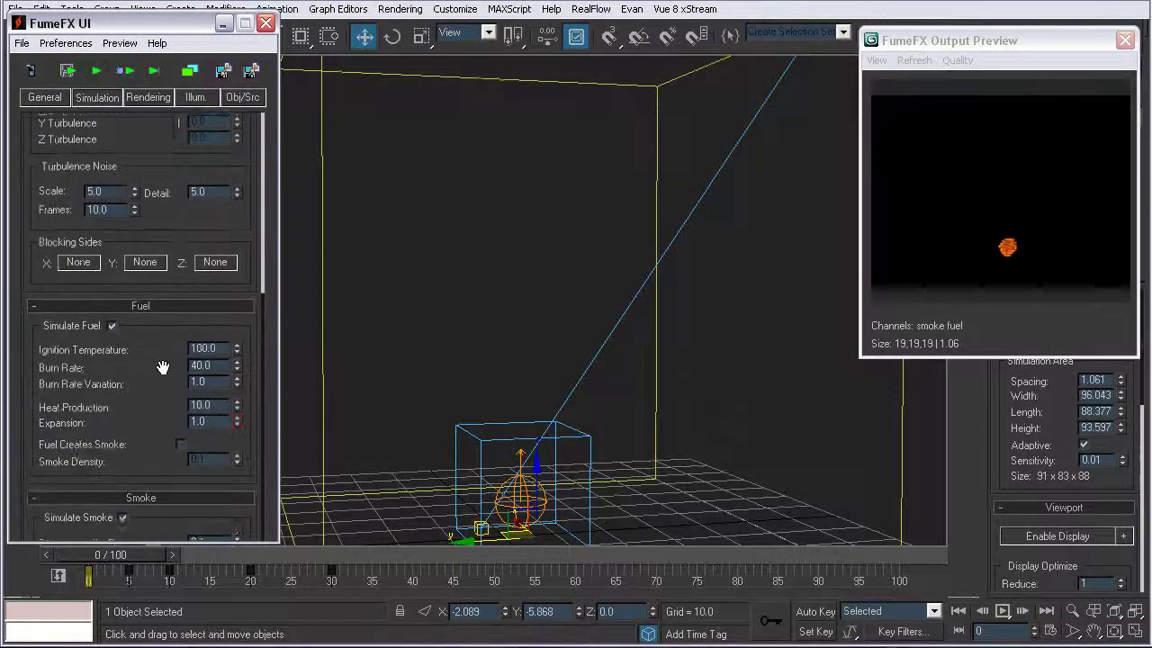
scroll(up, 3)
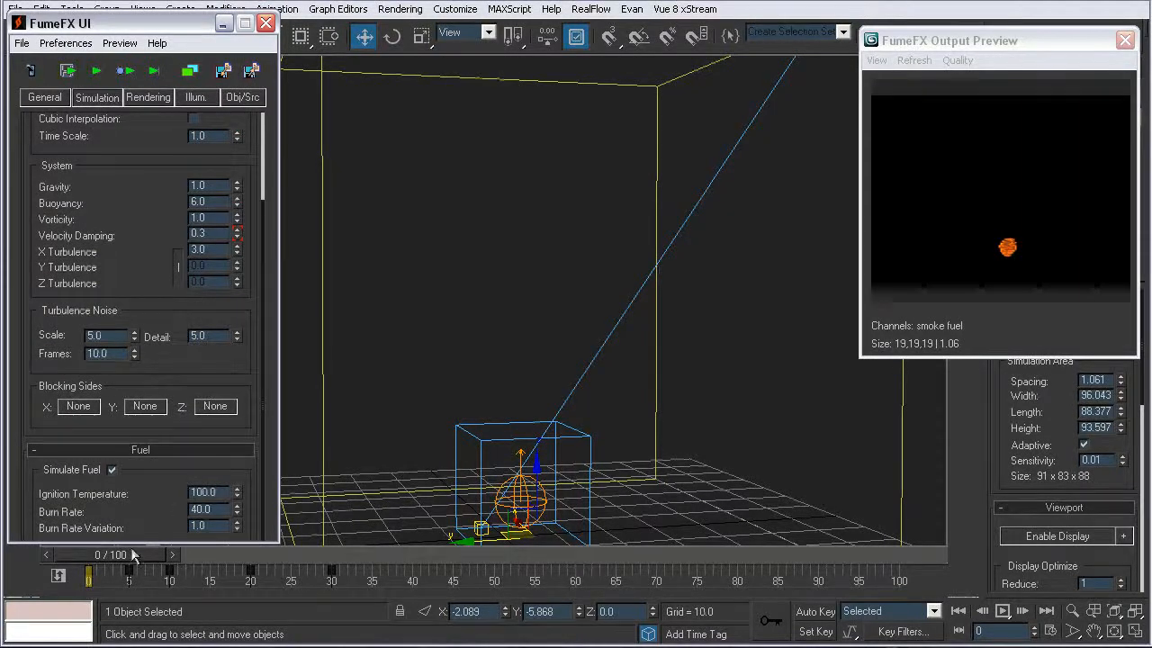
drag(90, 569, 250, 569)
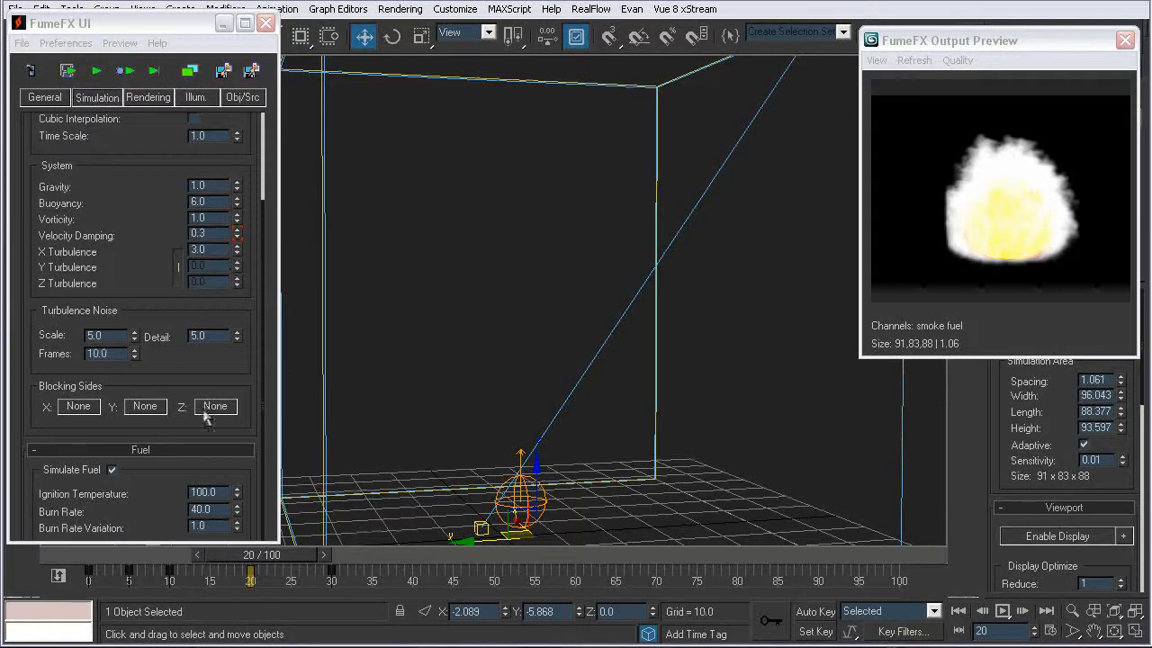
drag(249, 554, 99, 554)
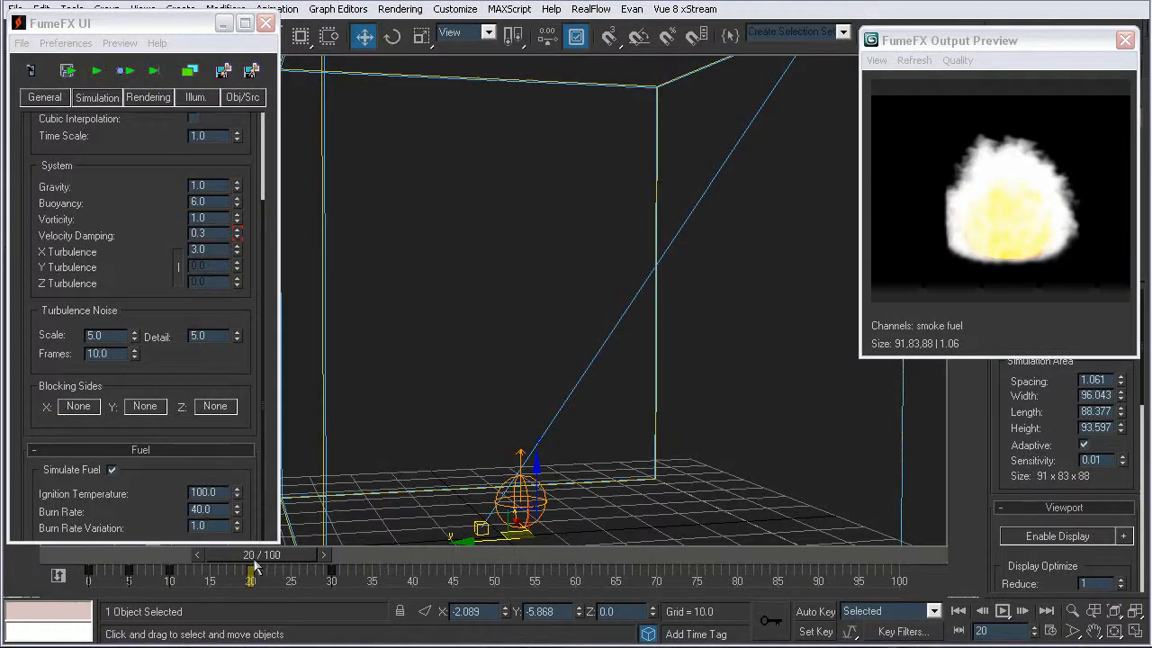
drag(257, 567, 268, 567)
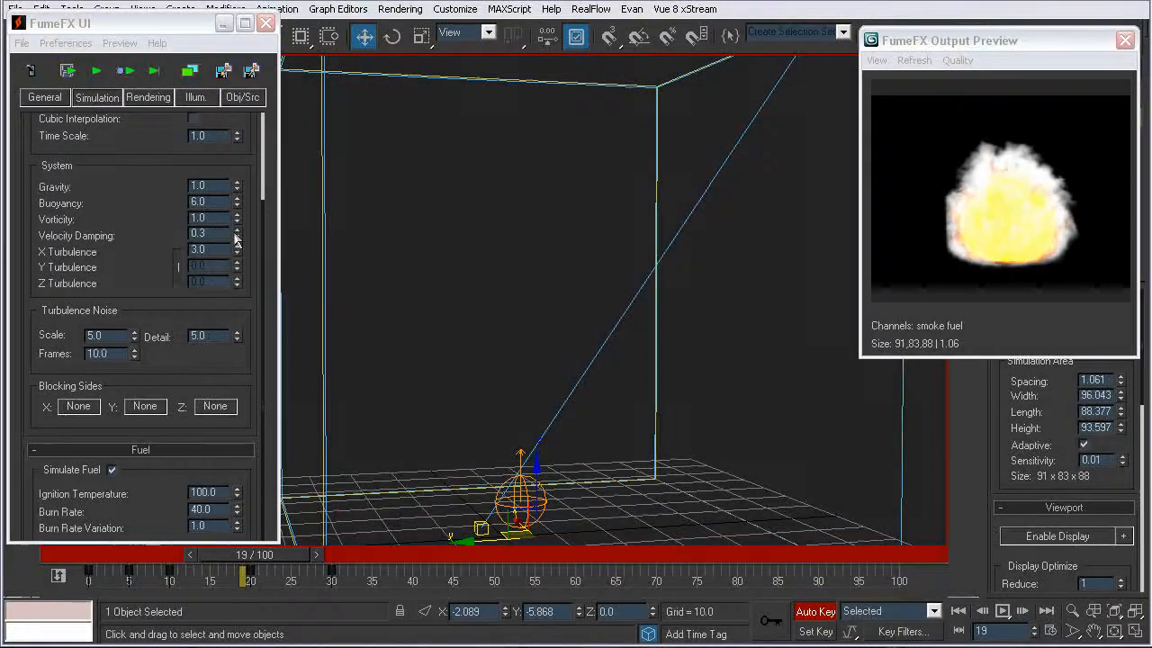
Check the damping keys rising to 0.5 across the timeline, turn off Auto Key, and start simulating
drag(243, 553, 202, 553)
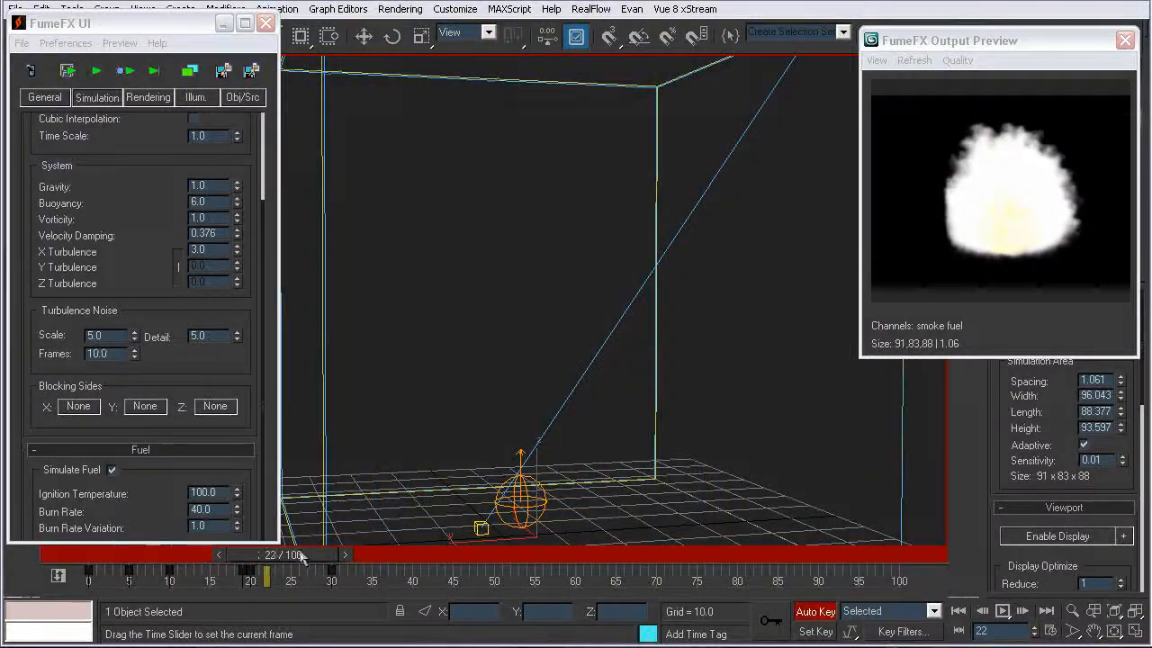
drag(301, 554, 427, 554)
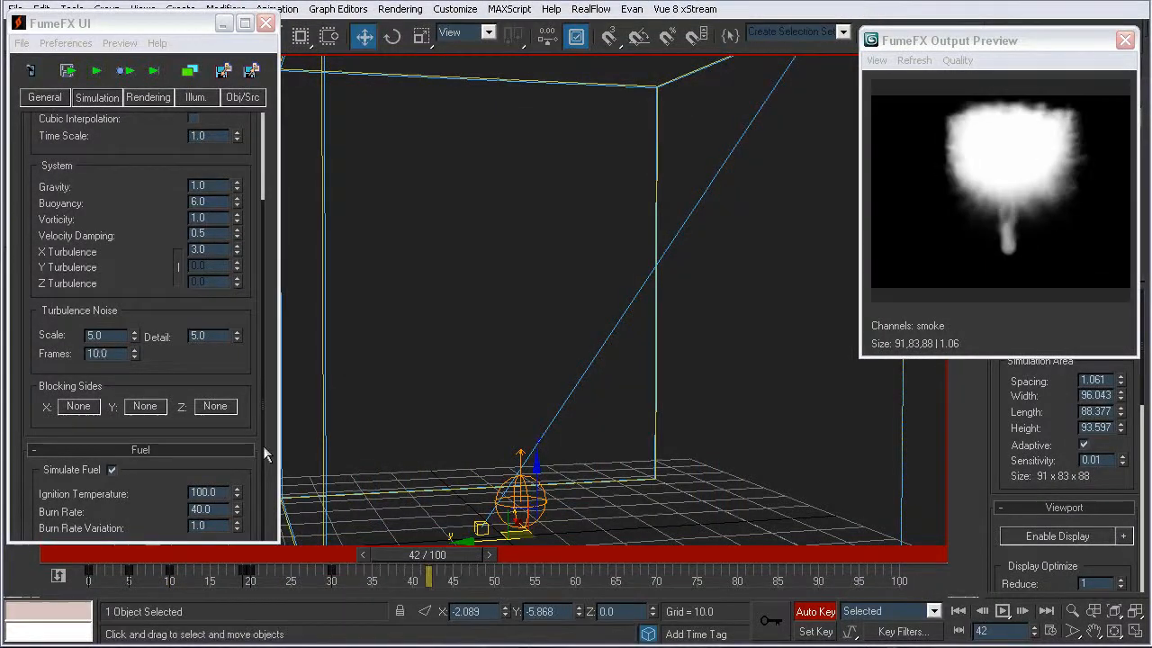
click(57, 576)
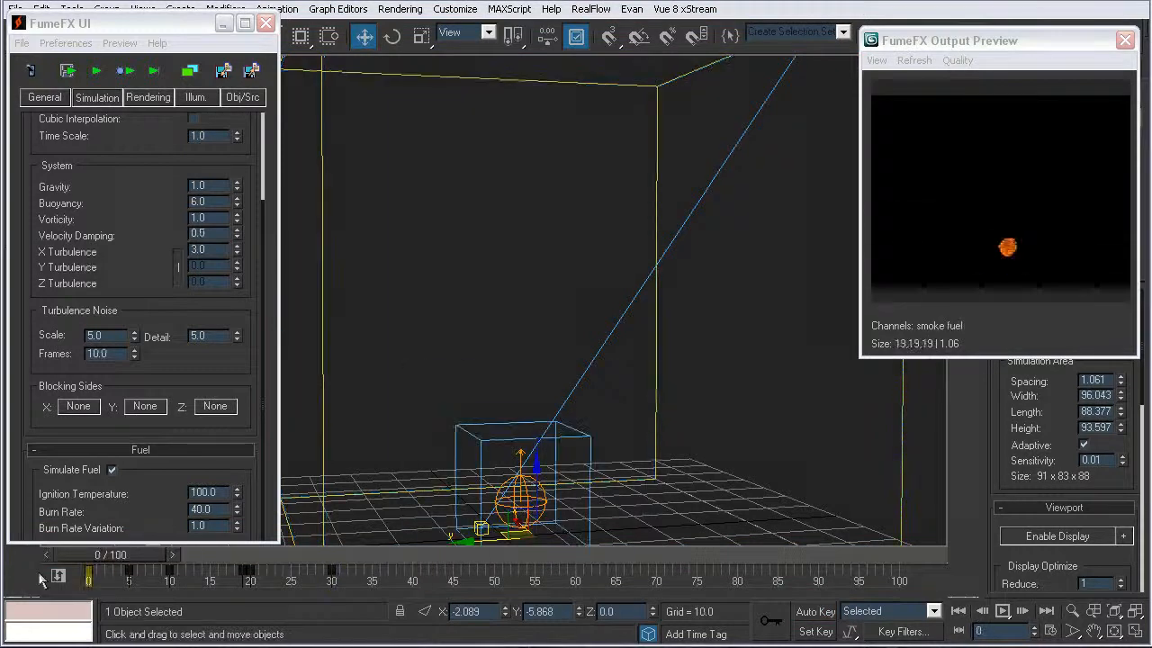
mouse_move(171, 310)
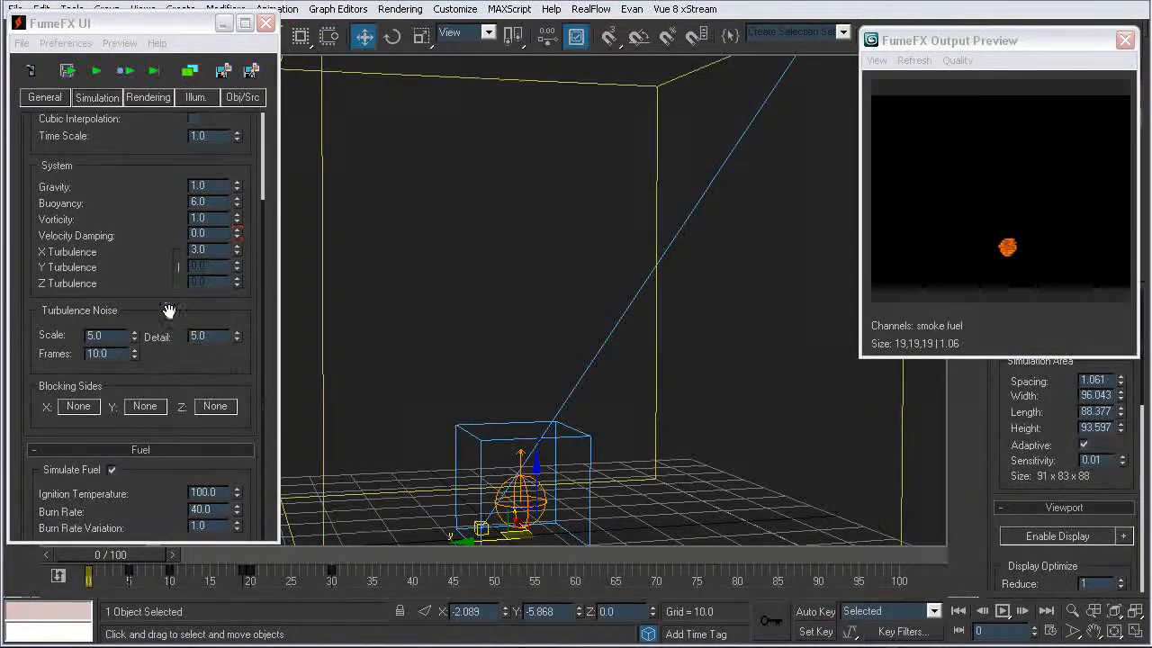
click(95, 71)
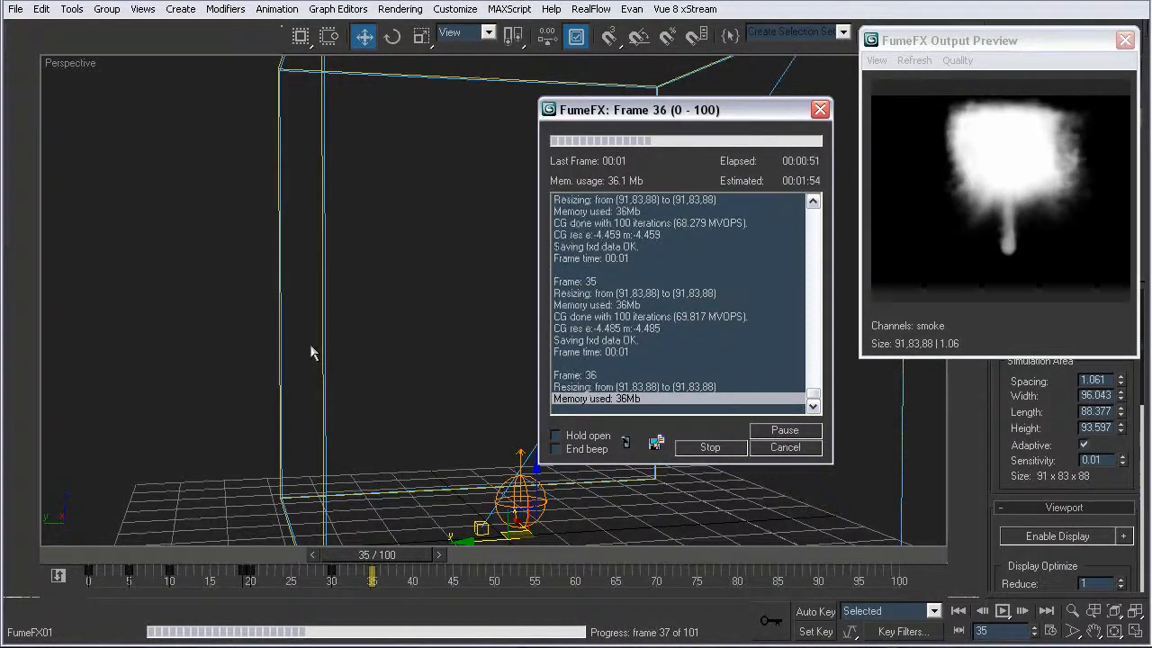
Stop the FumeFX simulation at around frame 37
click(709, 447)
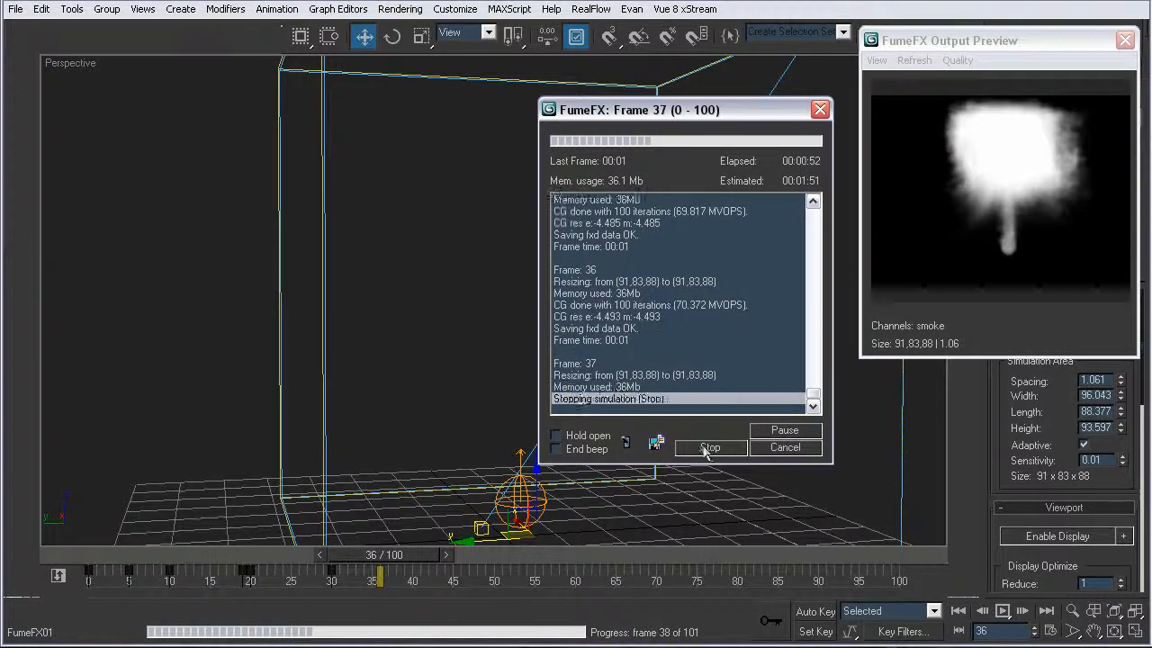
click(710, 447)
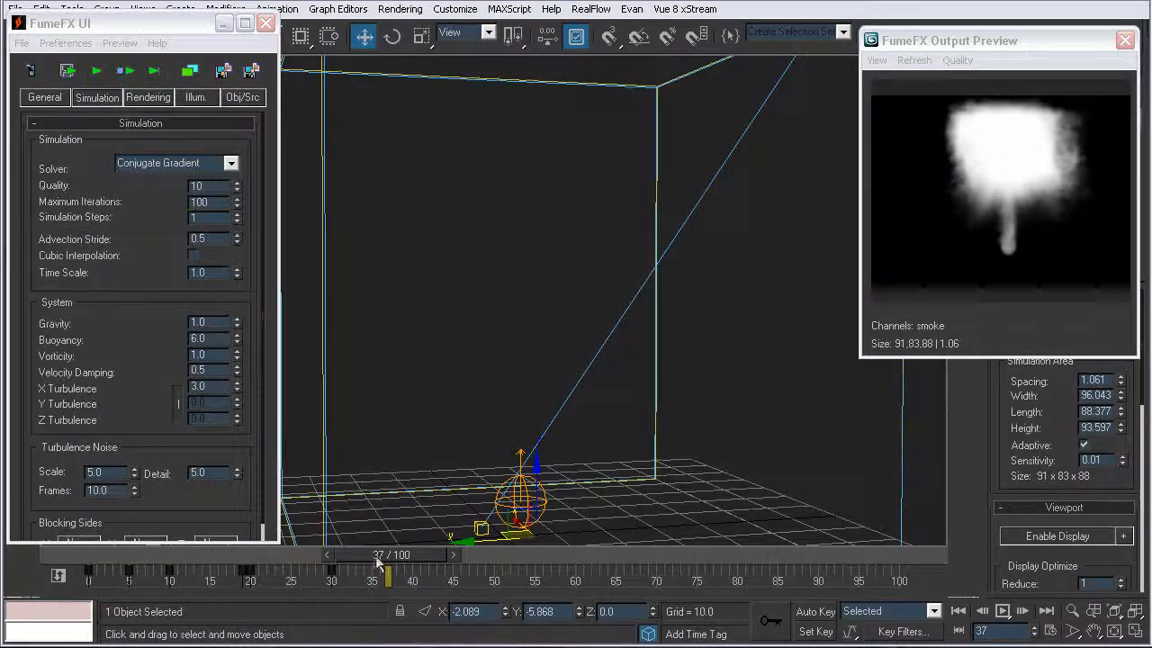
drag(378, 562, 210, 563)
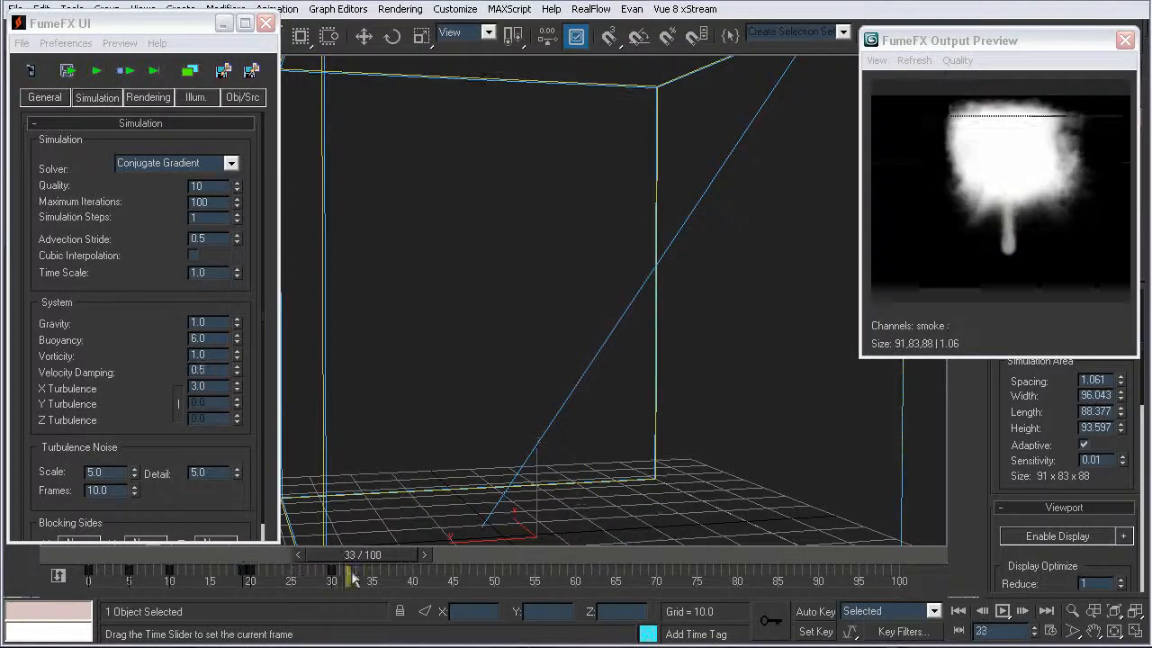
drag(353, 575, 412, 576)
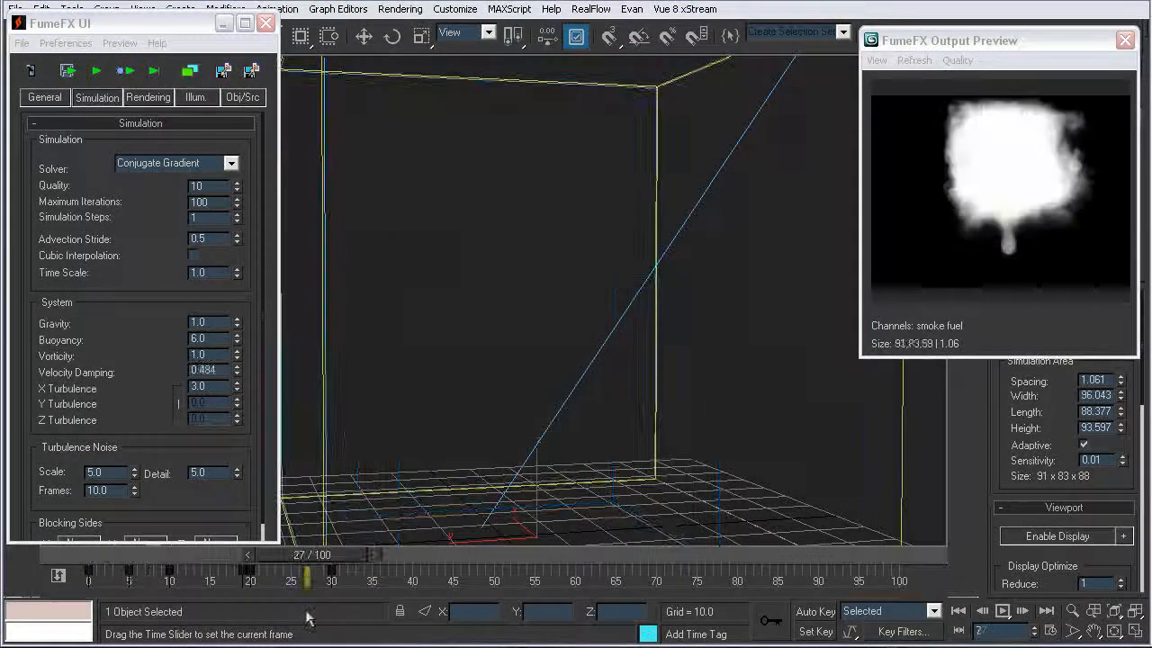
drag(289, 581, 373, 580)
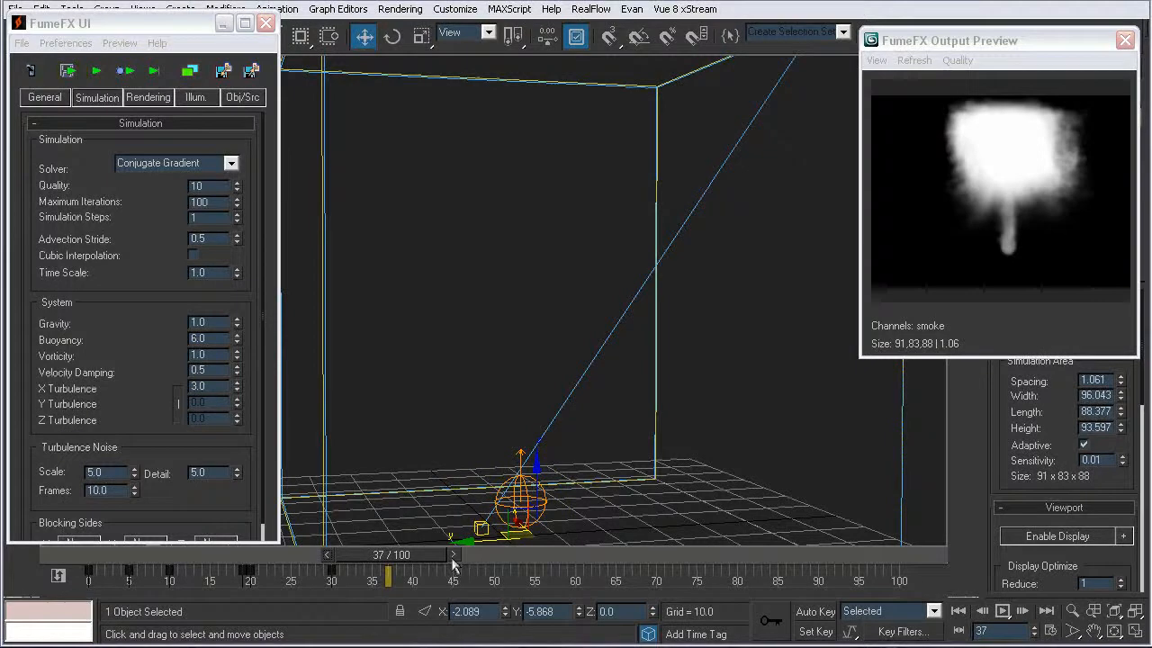
click(453, 553)
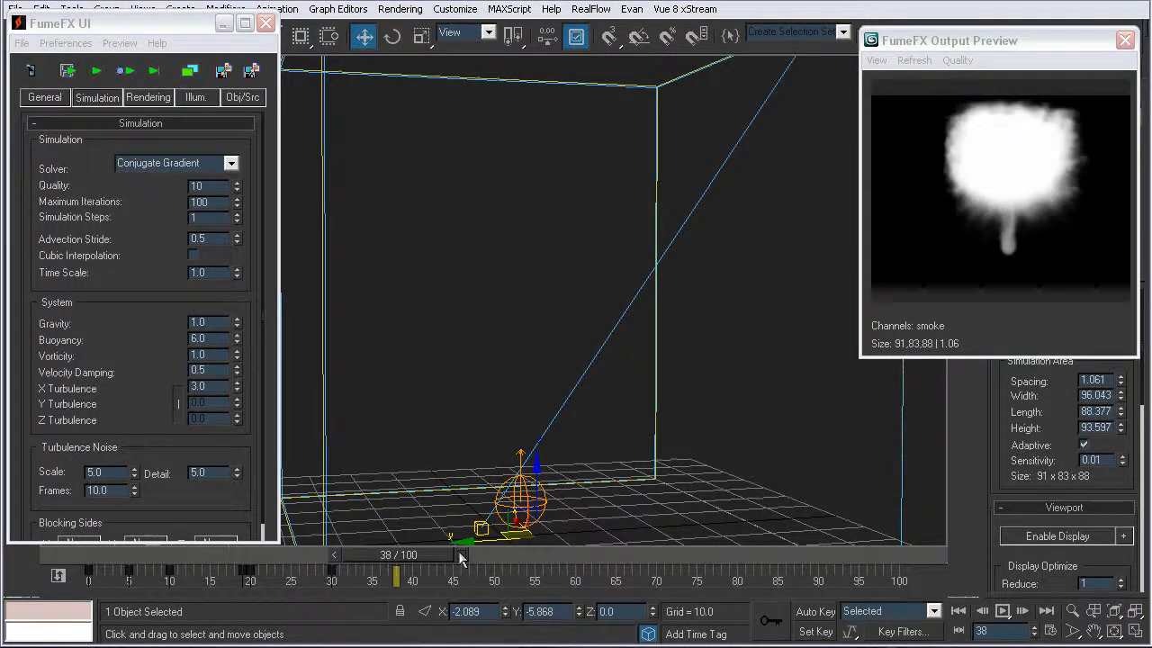
click(326, 554)
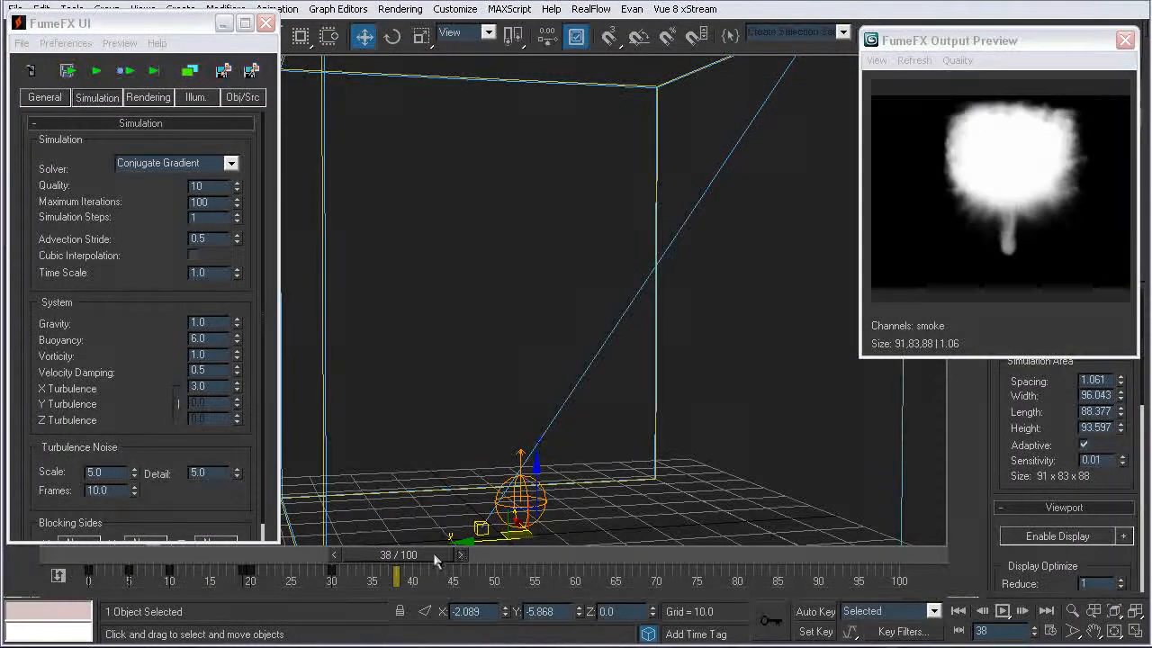
drag(400, 554, 275, 555)
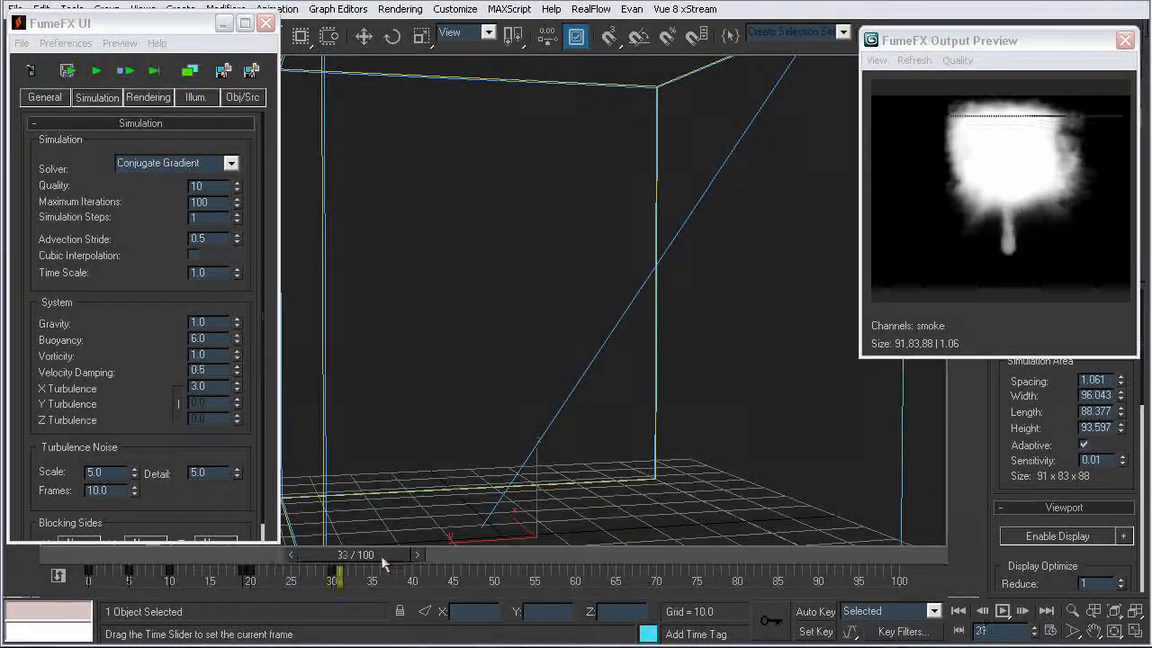
drag(338, 554, 300, 555)
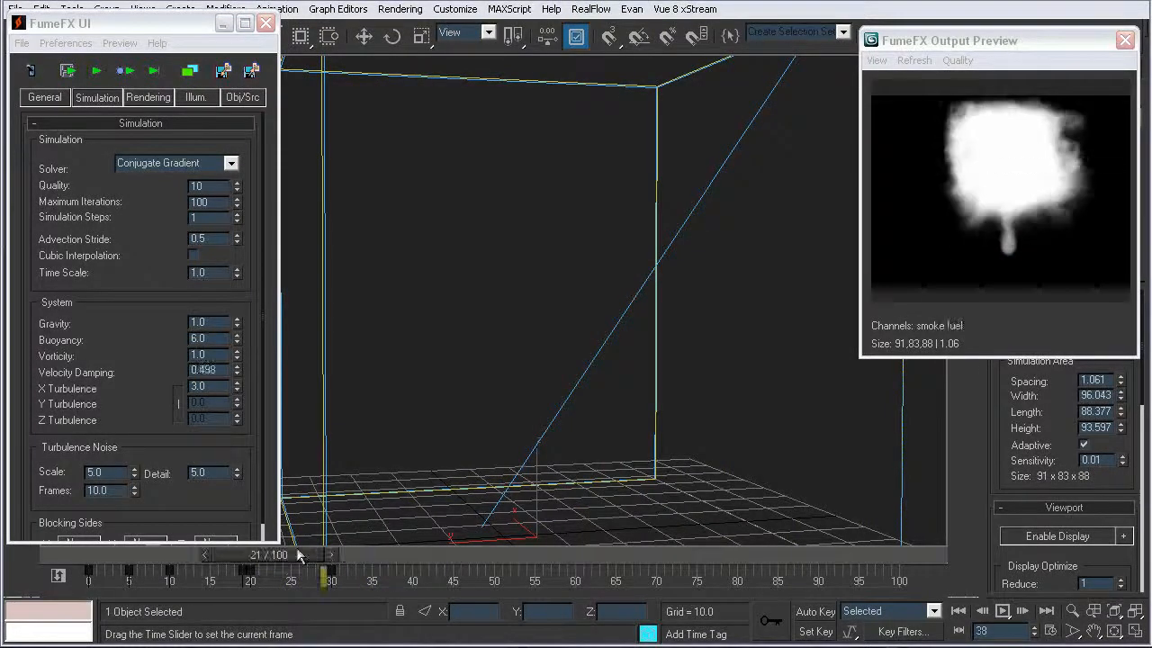
drag(301, 555, 243, 555)
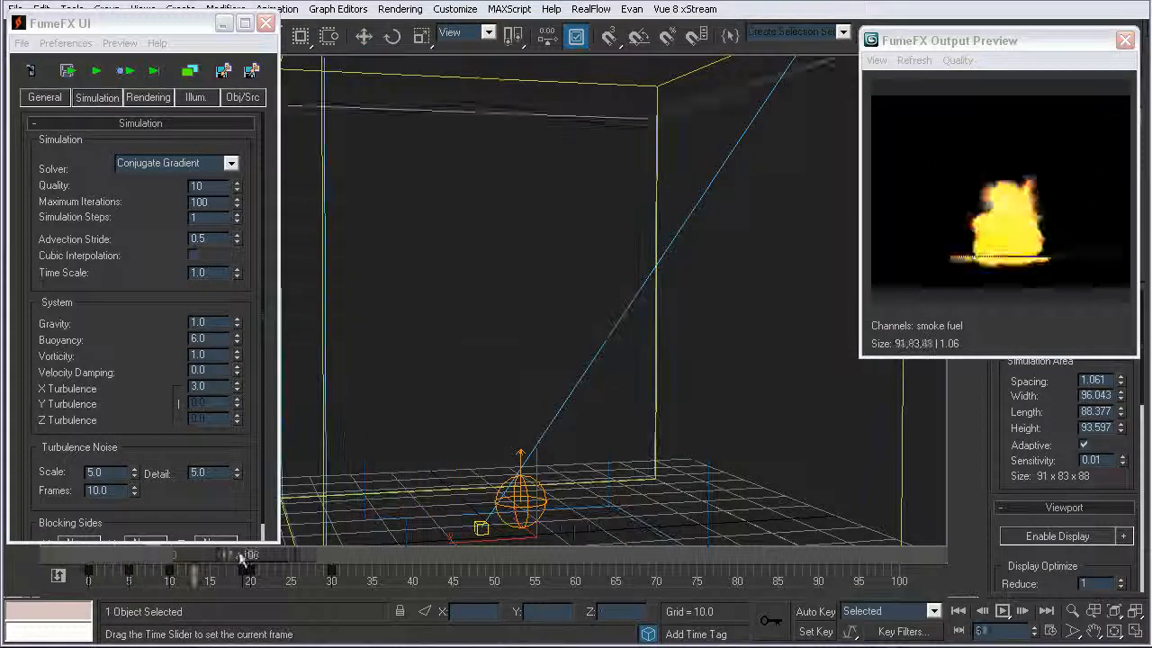
drag(242, 554, 320, 554)
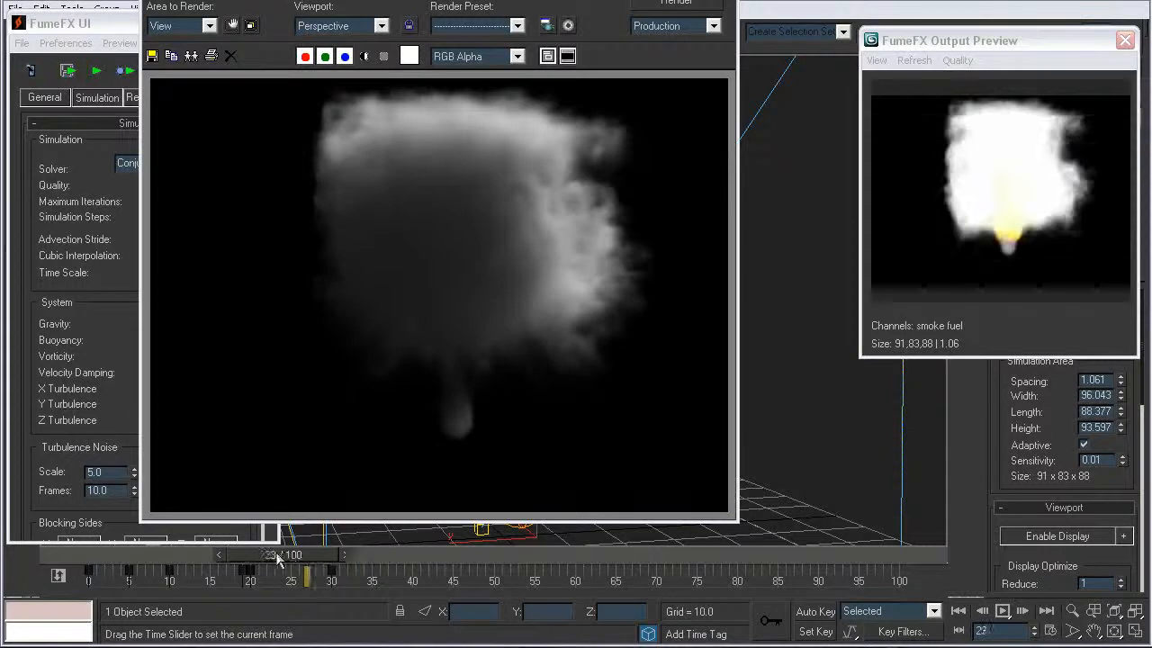
Render frame 19 of the explosion, then move to frame 25 and render it too
click(677, 3)
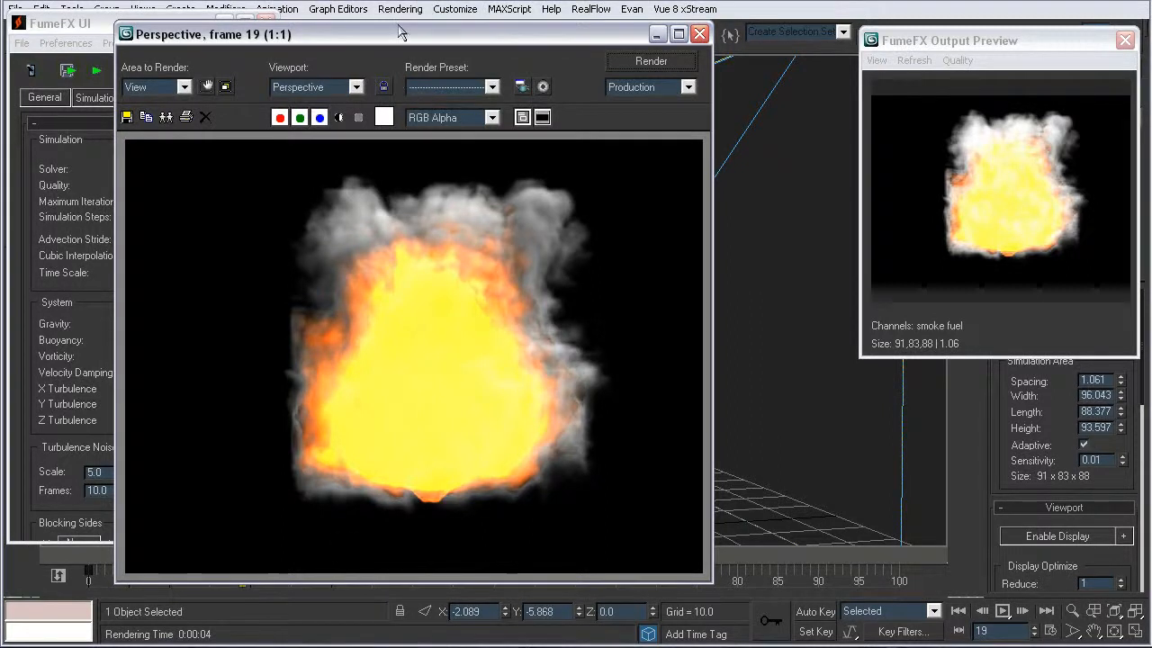
drag(403, 35, 403, 13)
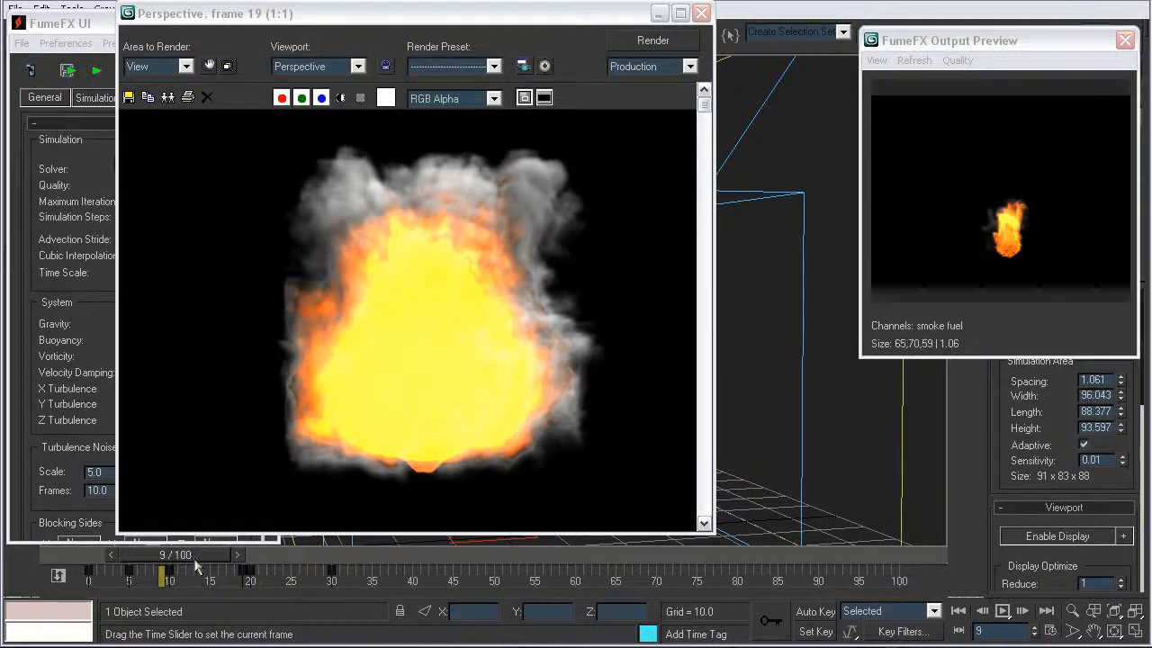
drag(162, 574, 291, 574)
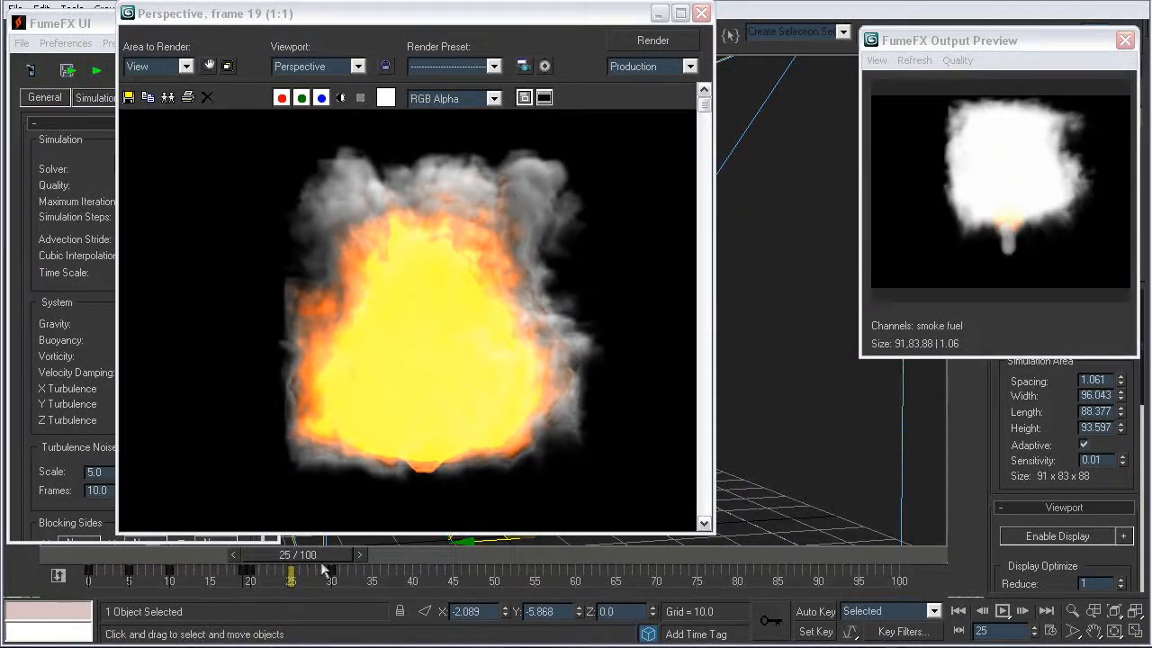
click(653, 40)
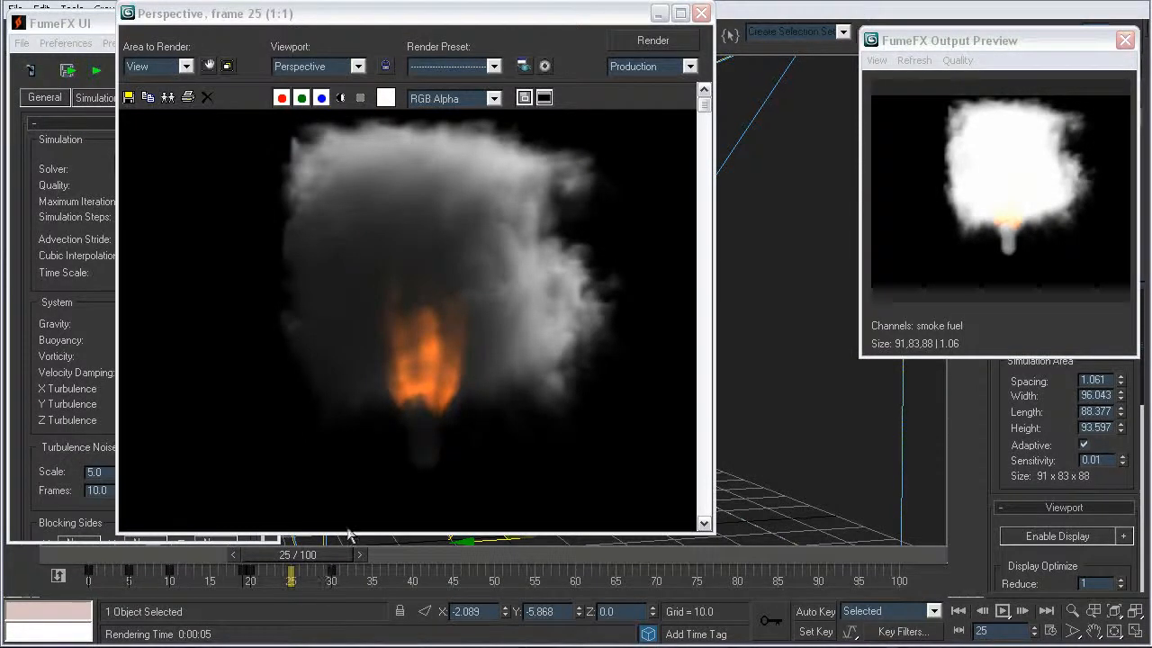
mouse_move(441, 321)
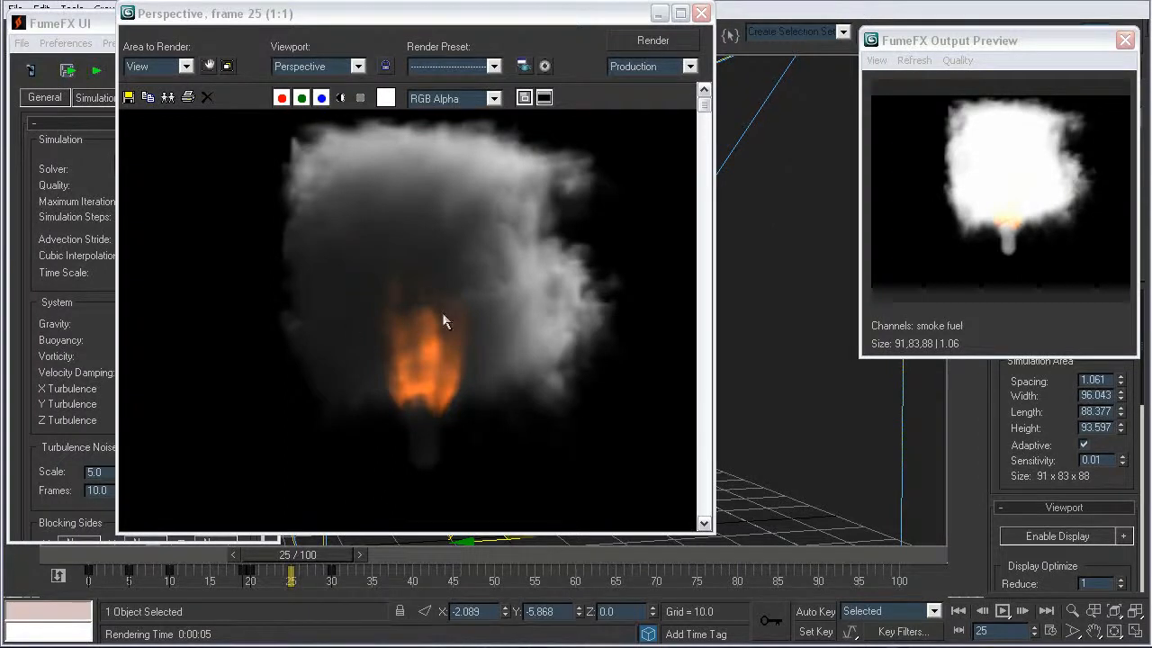
mouse_move(282, 428)
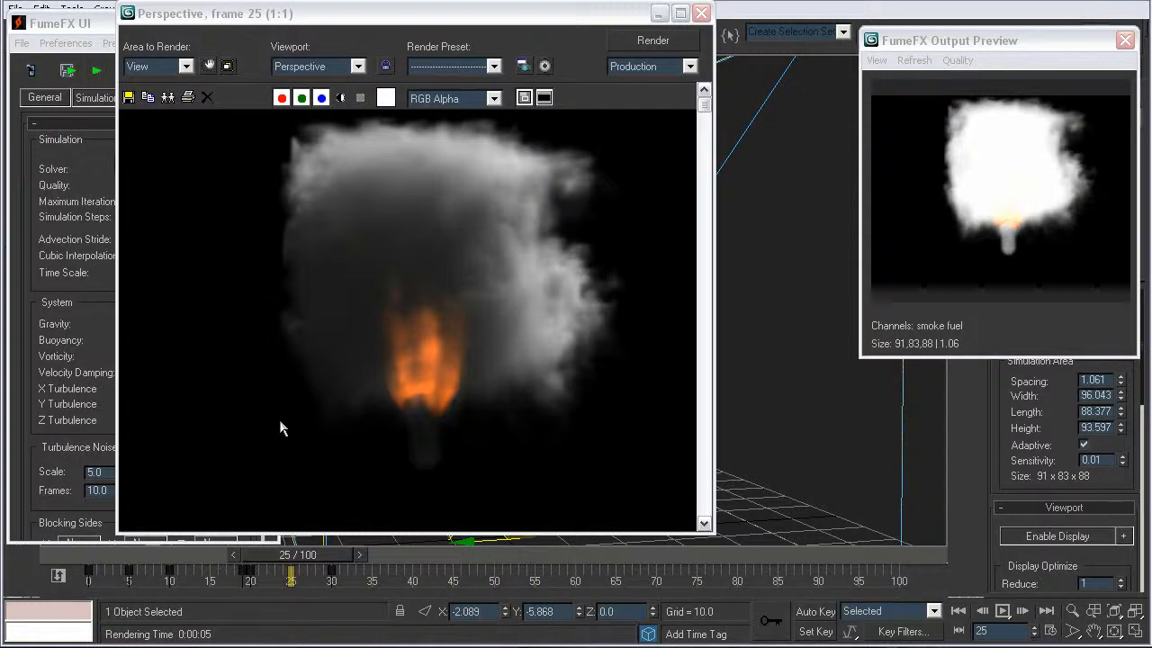
mouse_move(468, 475)
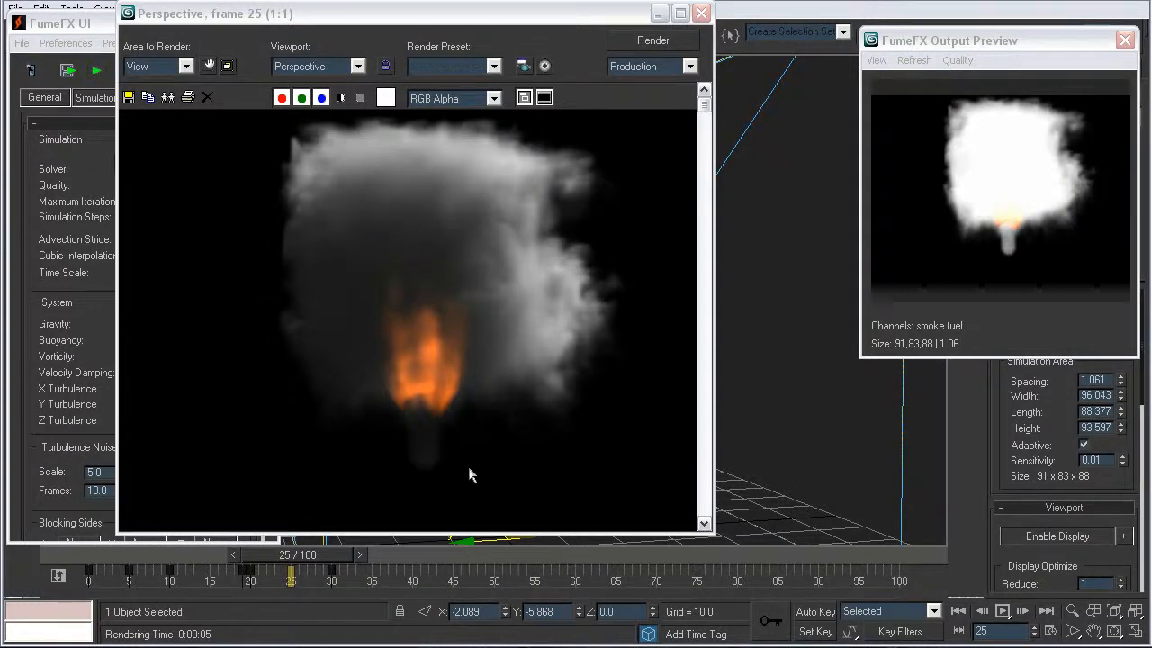